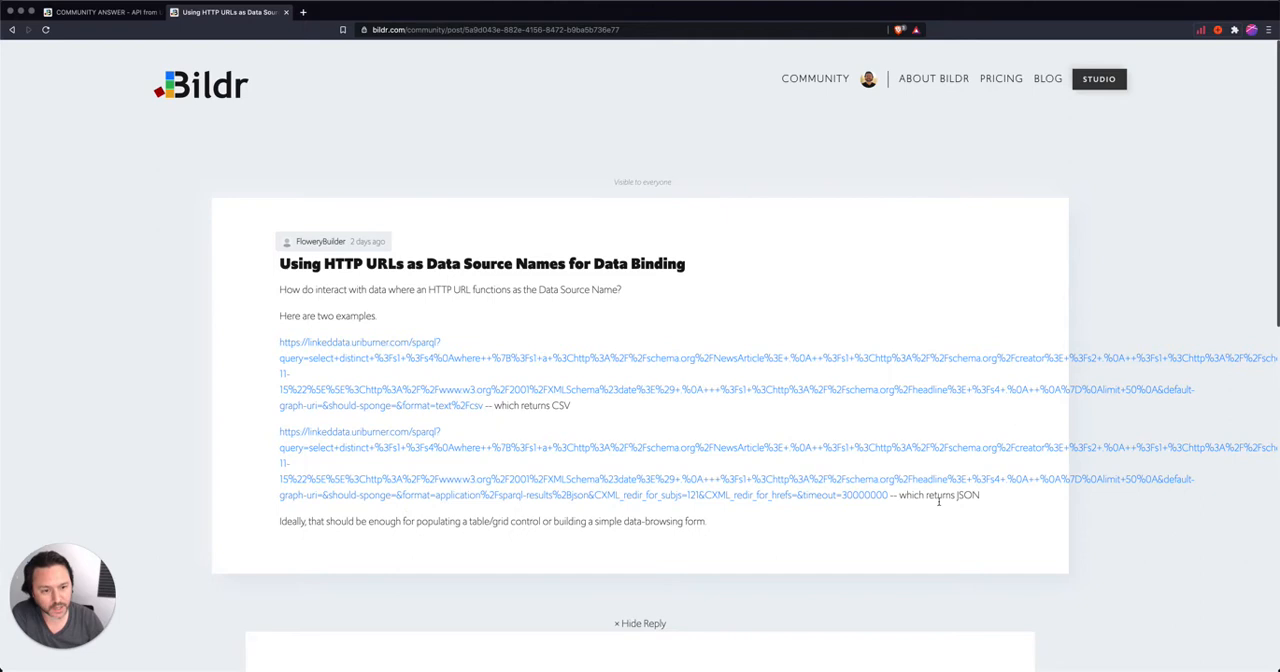
pyautogui.moveTo(984, 510)
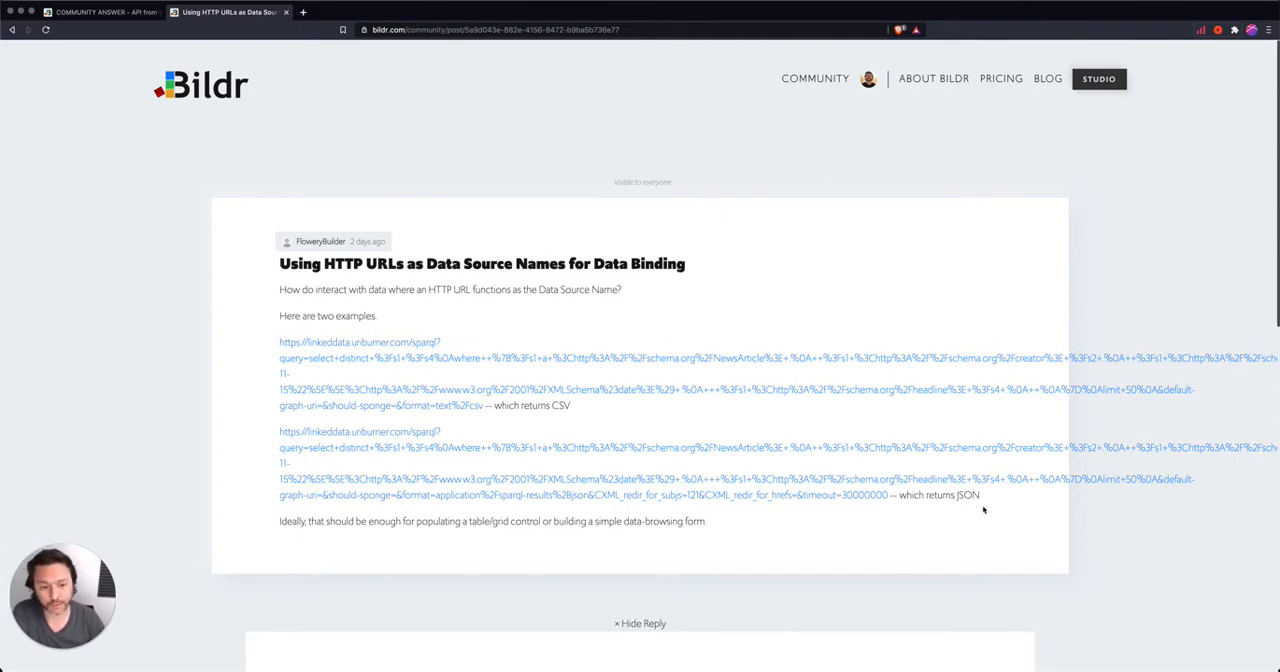
pyautogui.moveTo(430, 452)
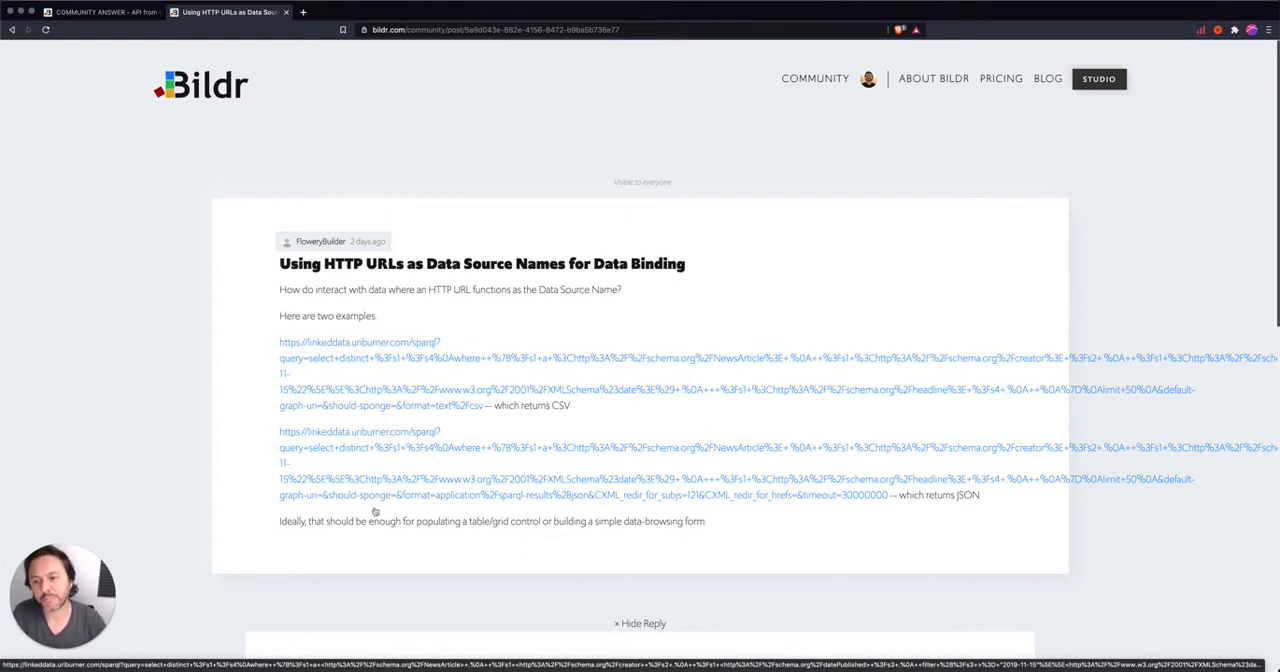
pyautogui.moveTo(318, 448)
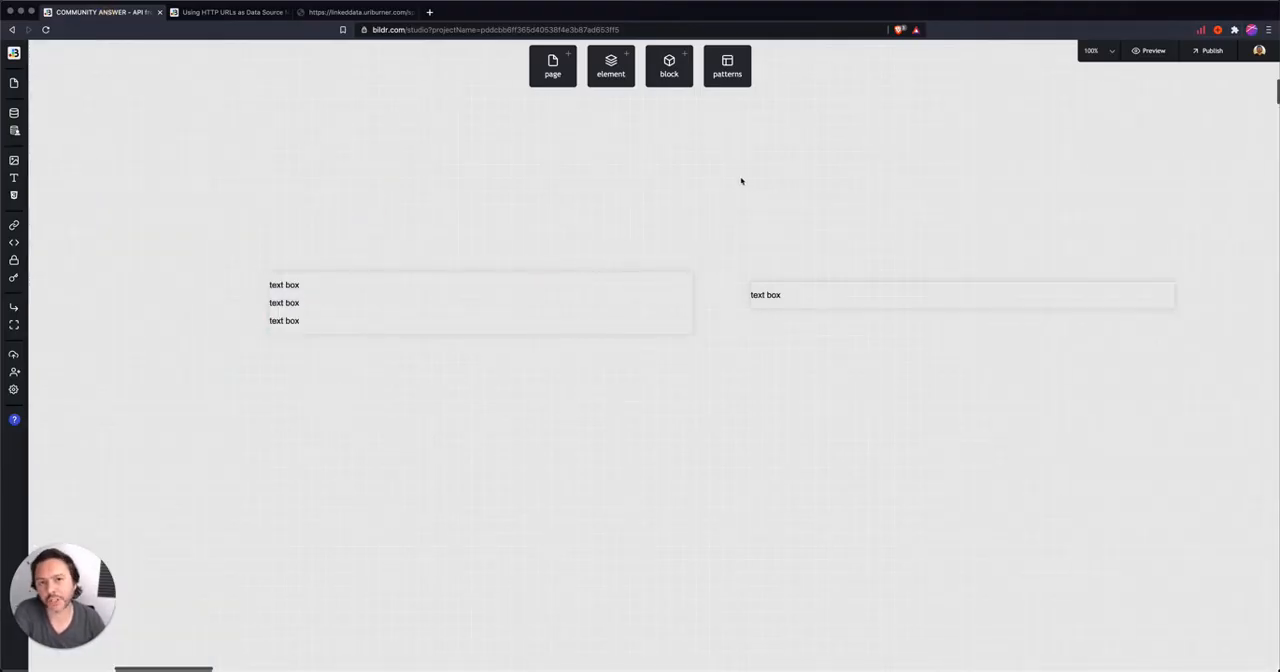
# - Select the home page's Grid List and show its settings and available elements
pyautogui.click(480, 302)
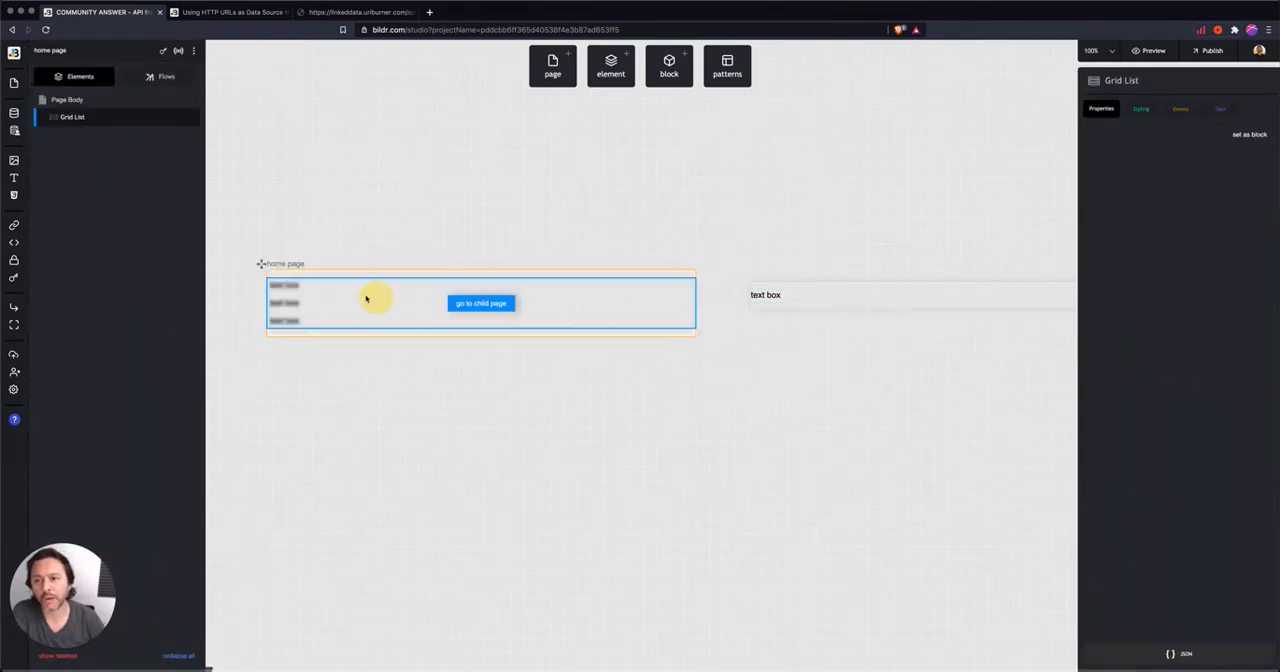
pyautogui.click(72, 116)
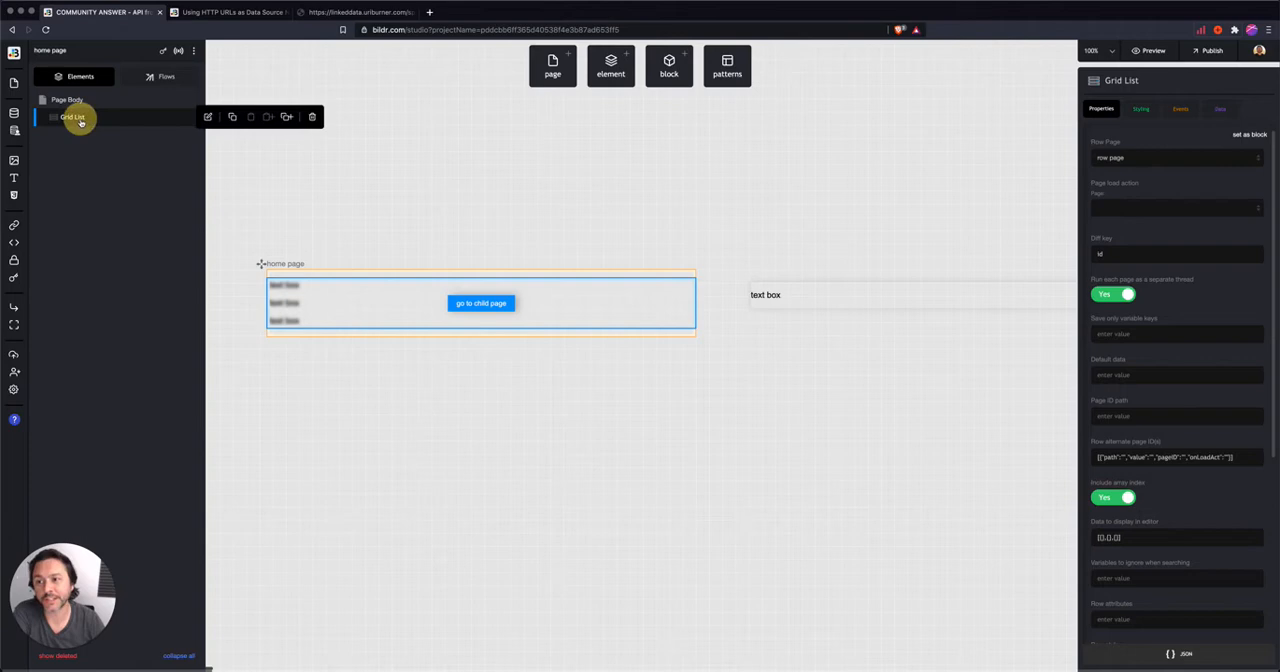
pyautogui.click(610, 64)
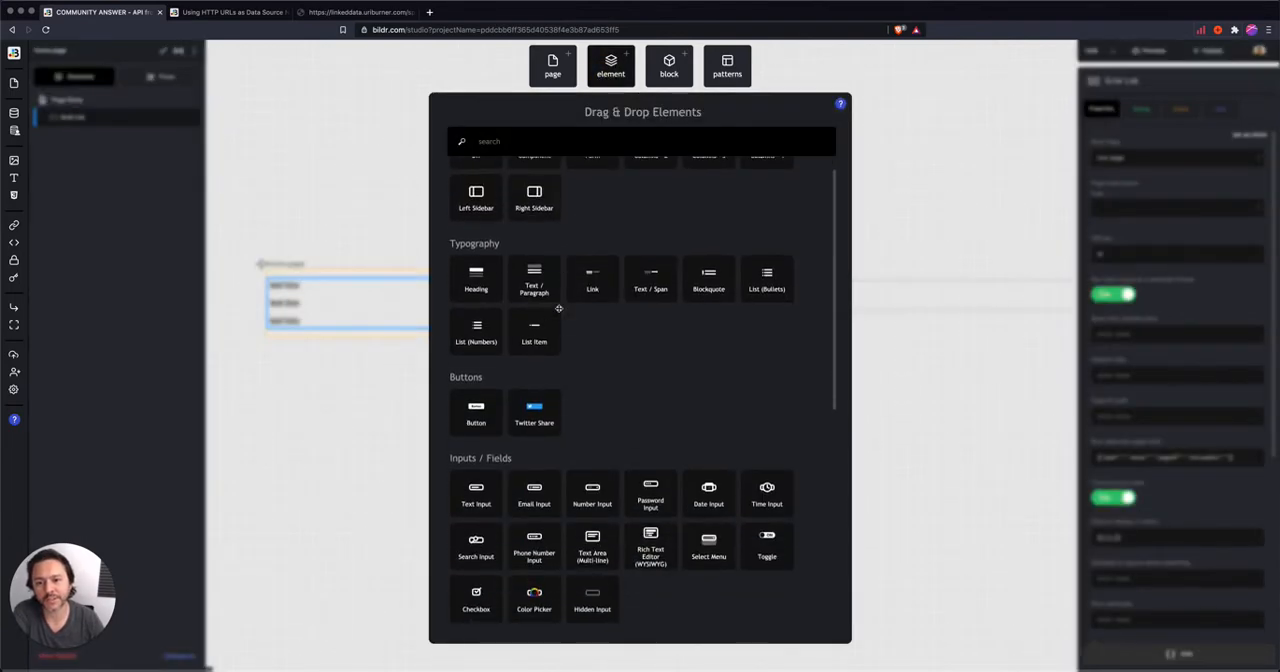
pyautogui.scroll(-3)
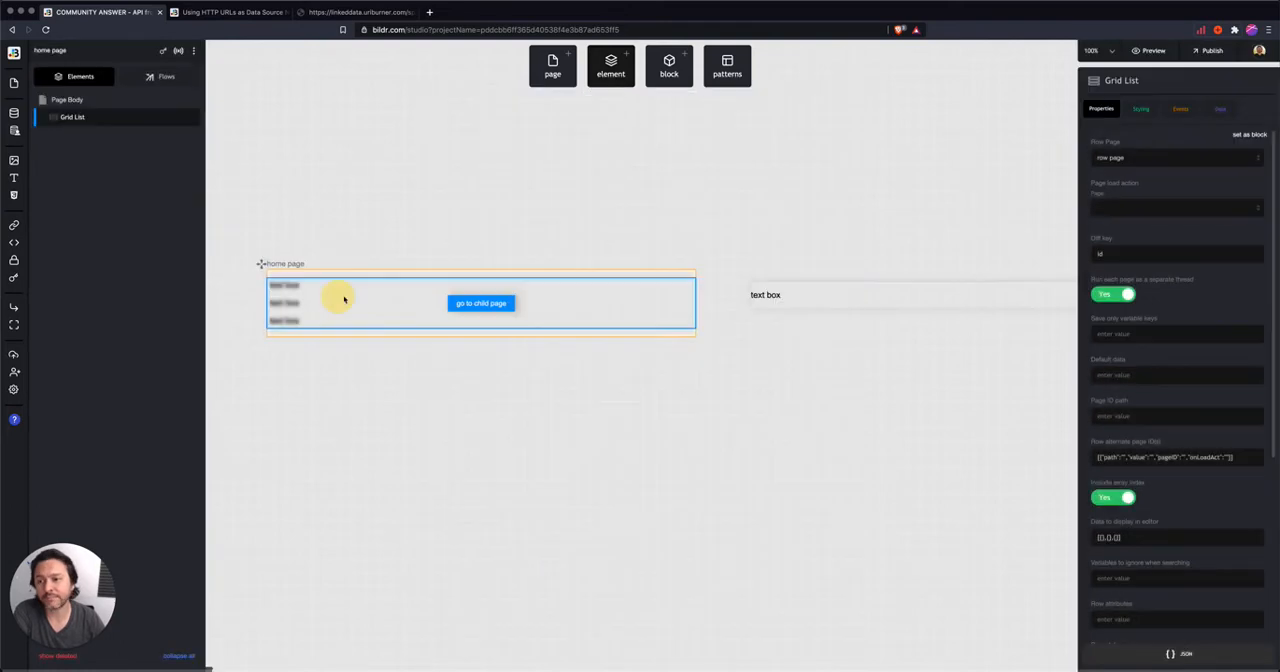
pyautogui.moveTo(1116, 144)
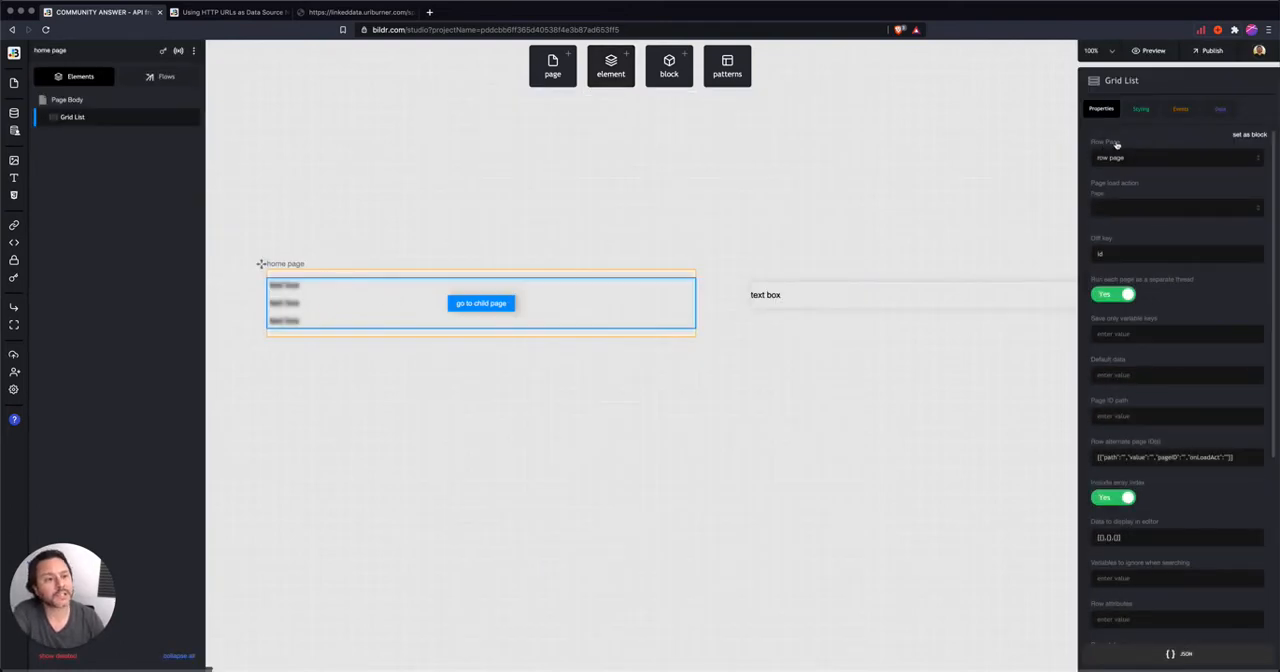
pyautogui.moveTo(1132, 168)
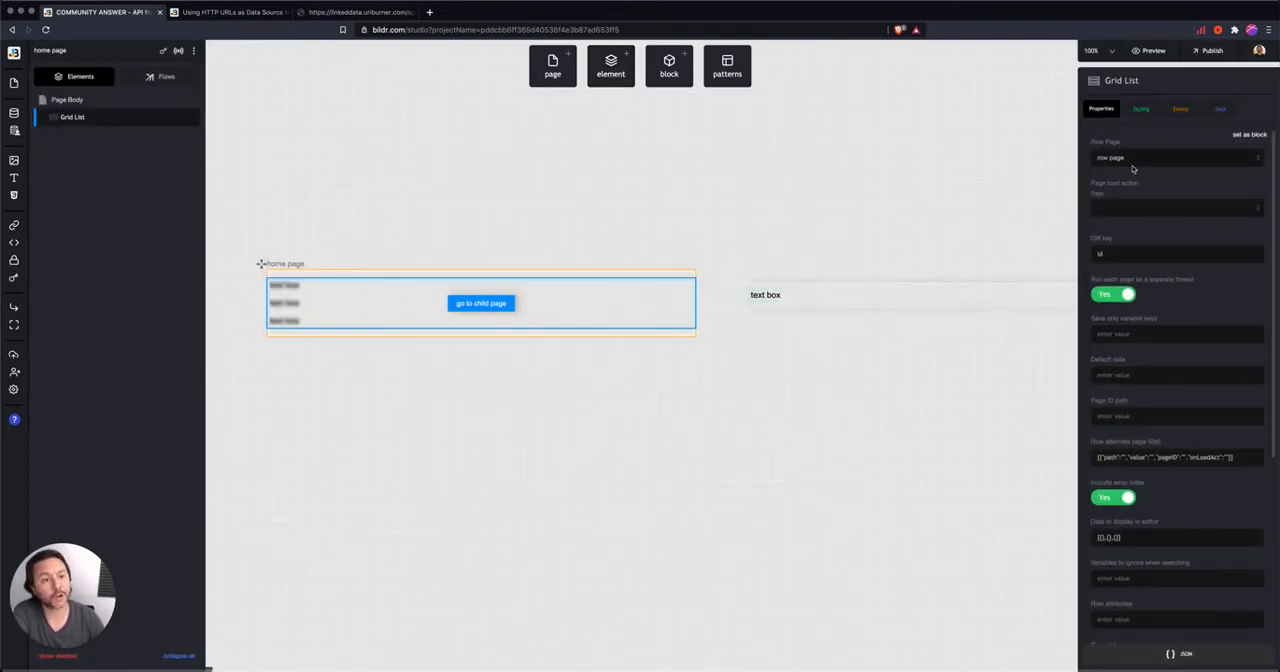
# - Visit the row page the grid repeats and its text box, then return to the Grid List
pyautogui.click(764, 294)
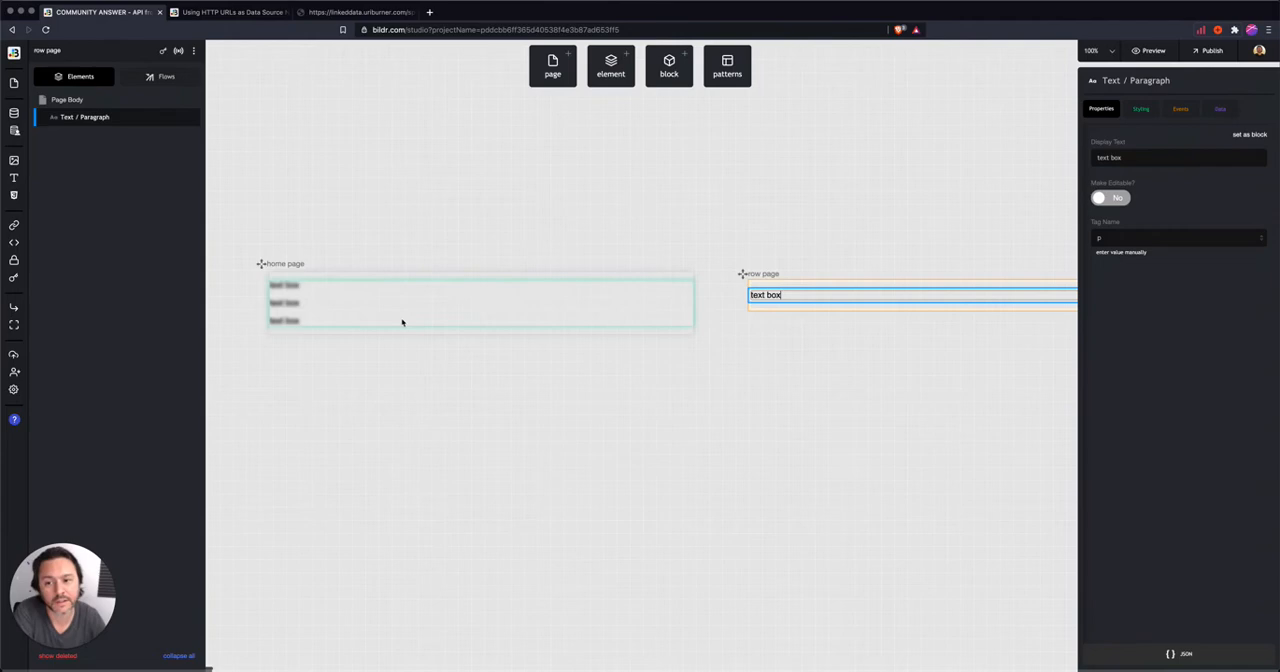
pyautogui.click(480, 304)
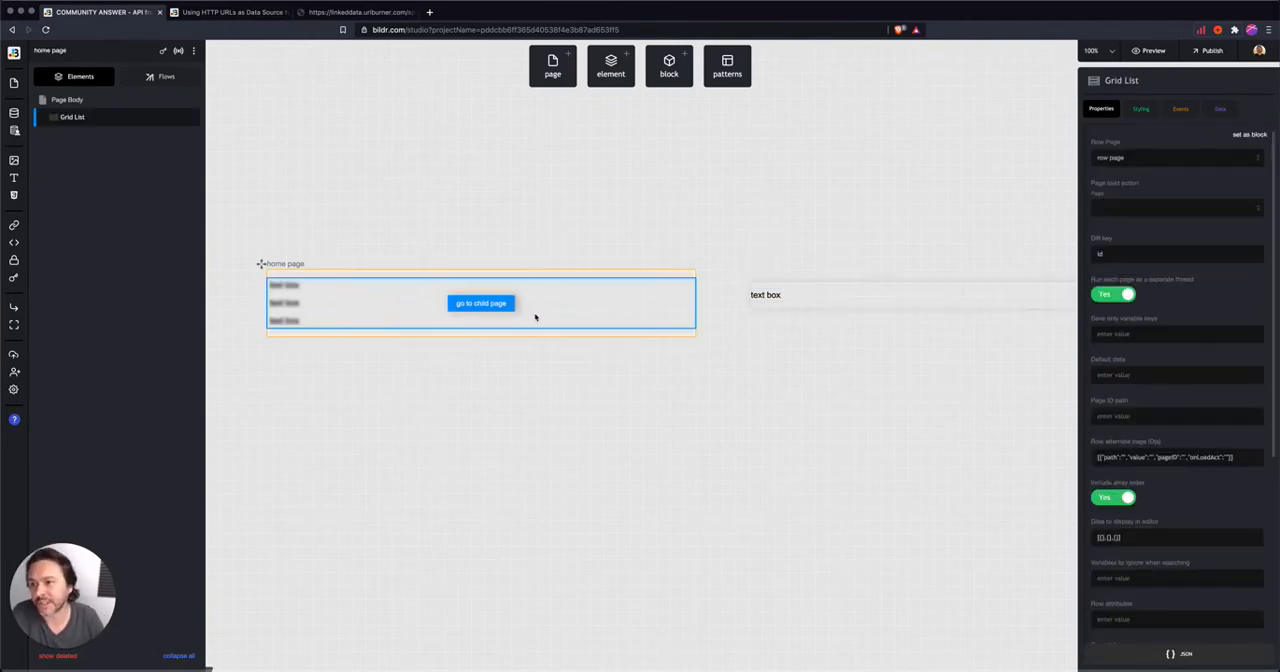
pyautogui.click(764, 296)
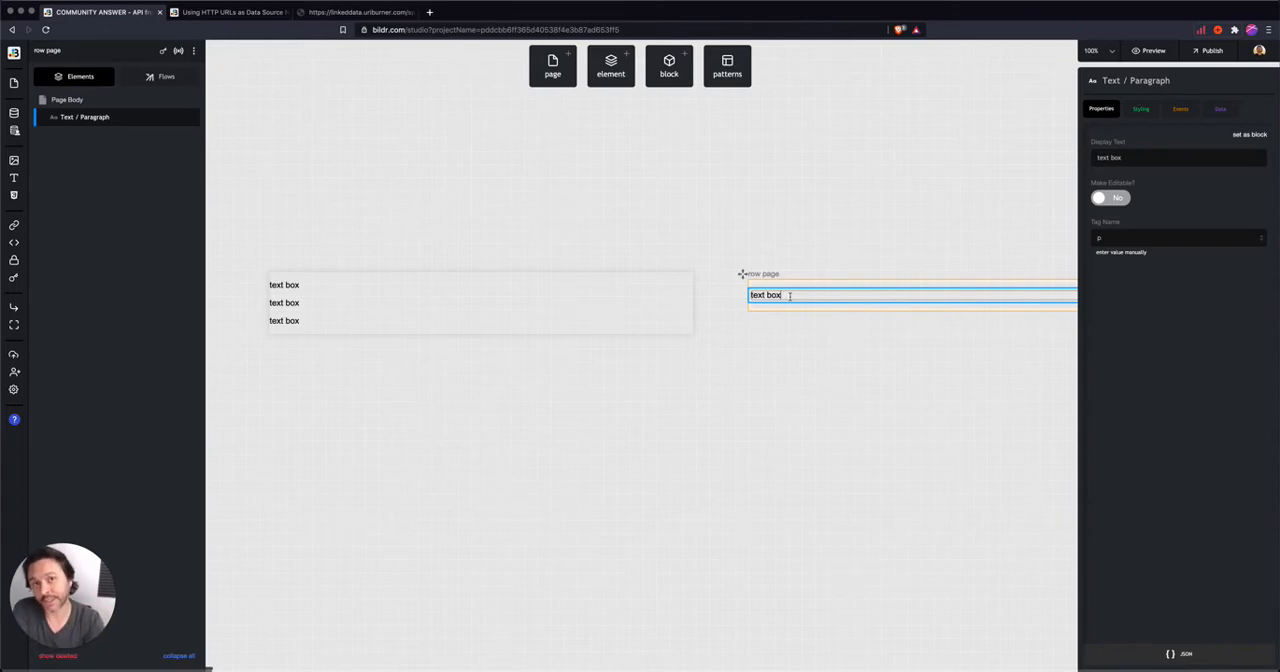
pyautogui.moveTo(436, 300)
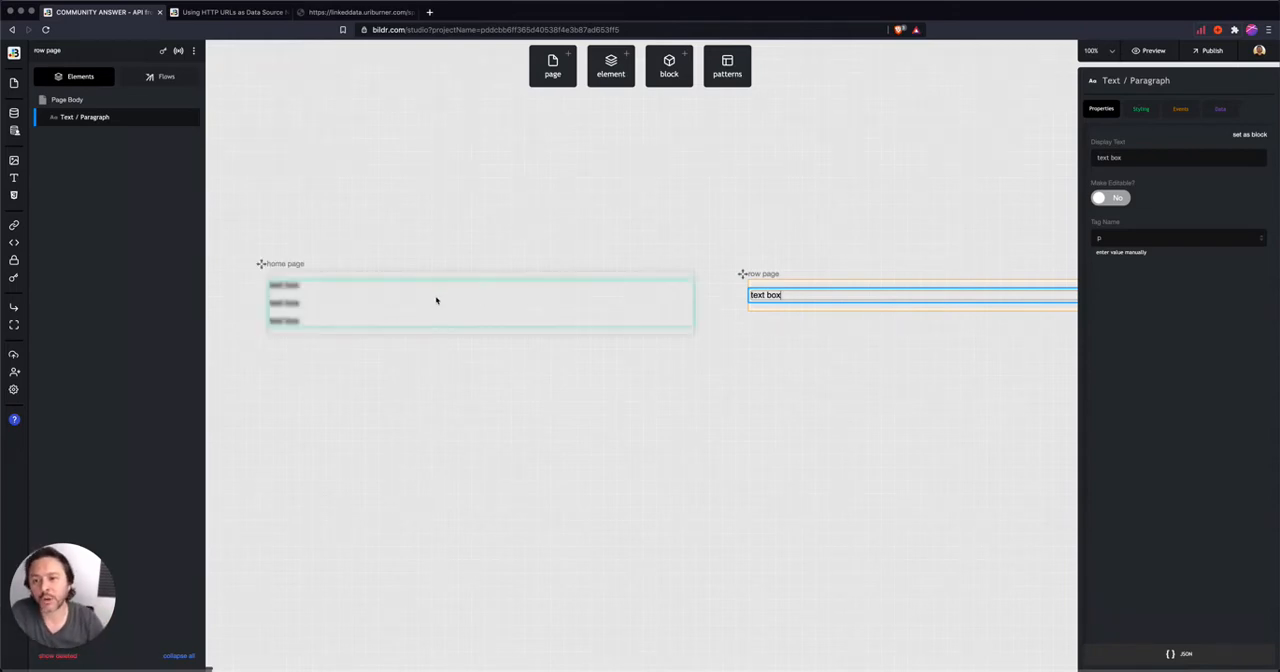
pyautogui.click(480, 302)
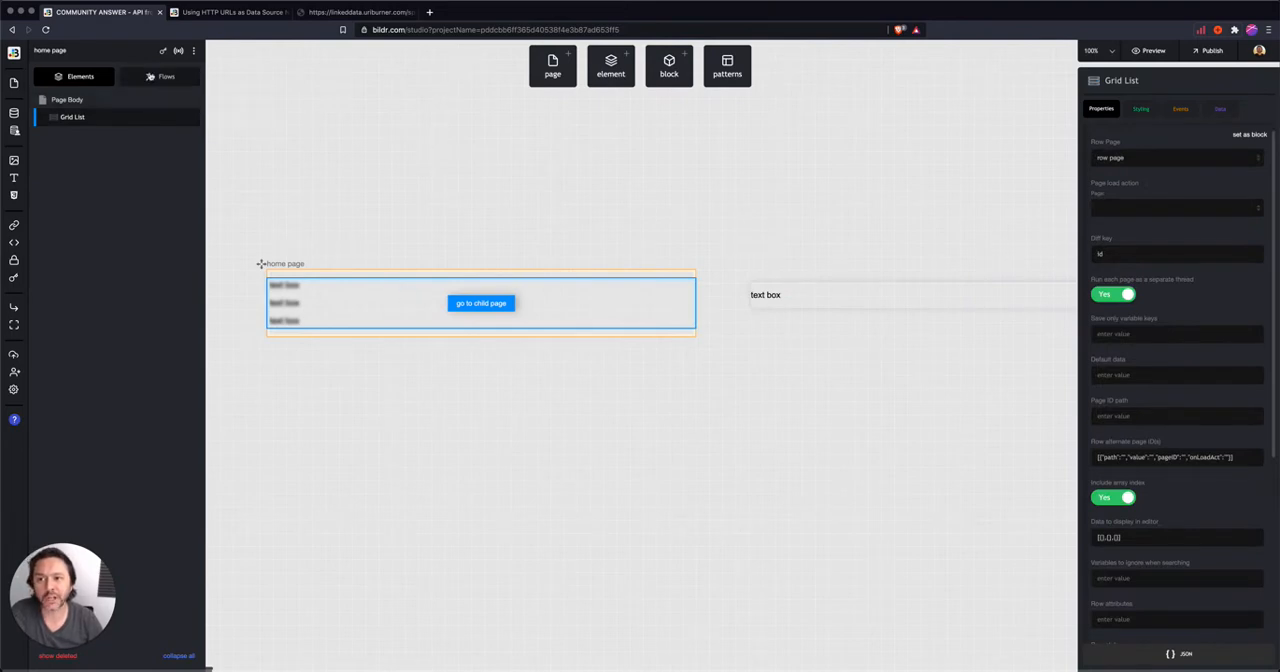
pyautogui.moveTo(240, 148)
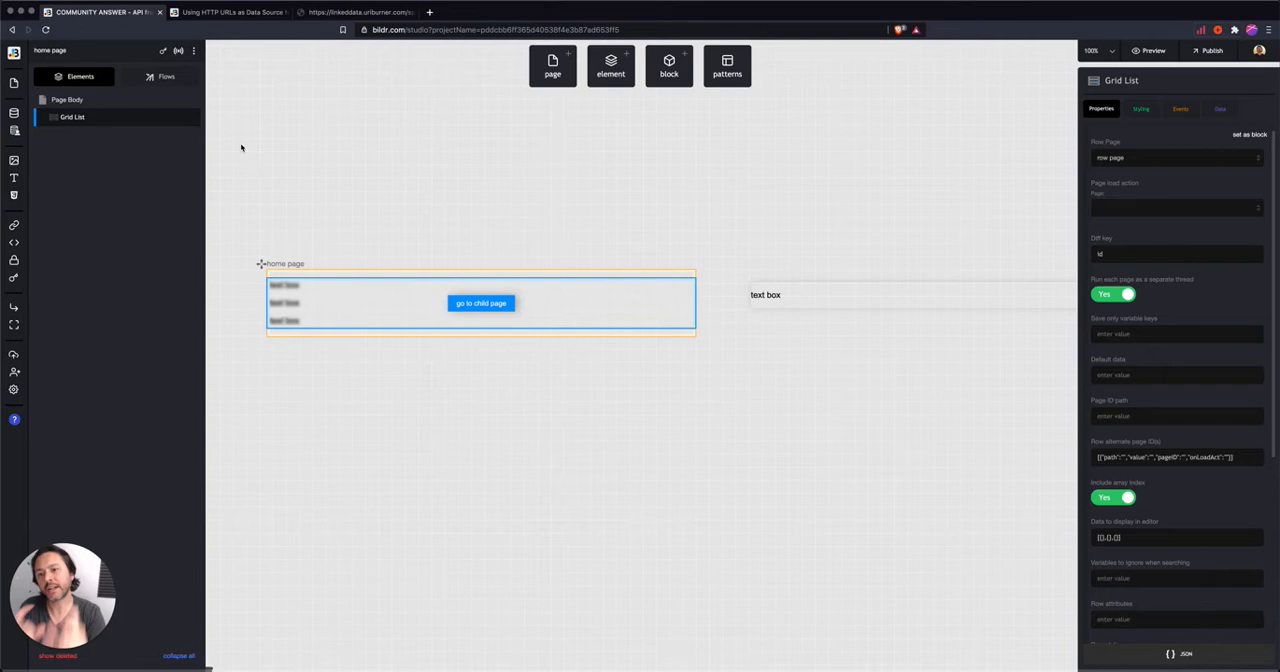
pyautogui.click(764, 294)
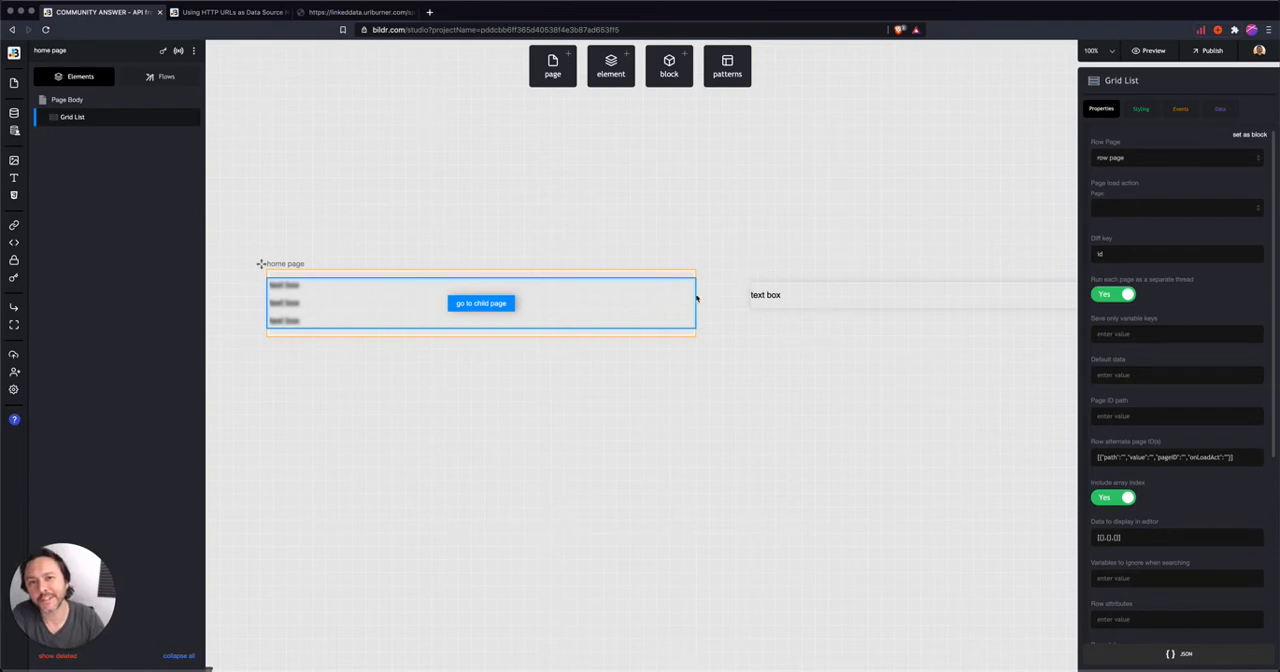
pyautogui.moveTo(428, 308)
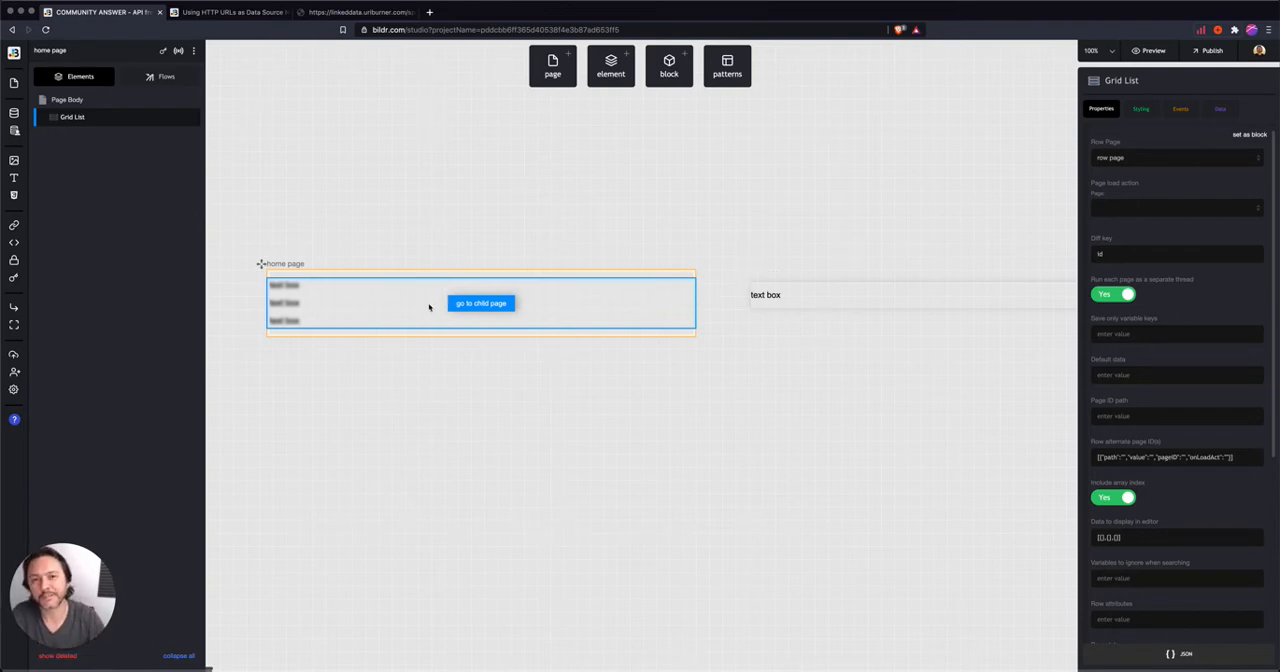
pyautogui.moveTo(346, 304)
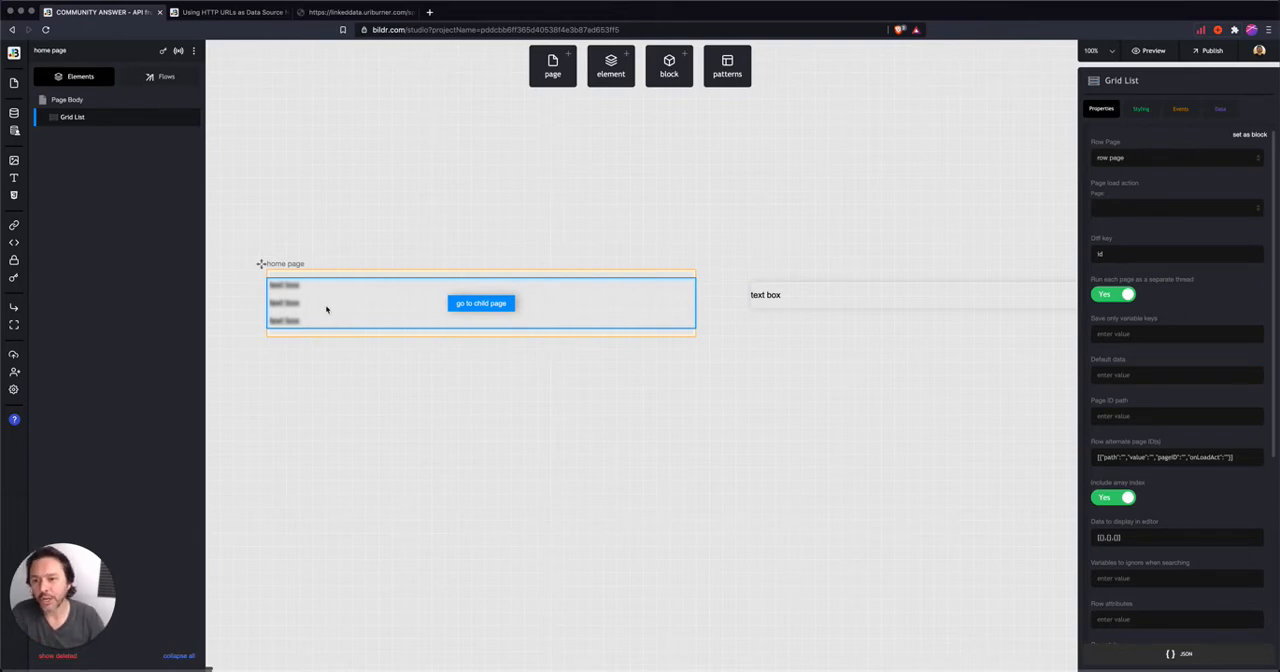
# - Create a new flow named 'Get Data' on the home page and enter it
pyautogui.click(164, 76)
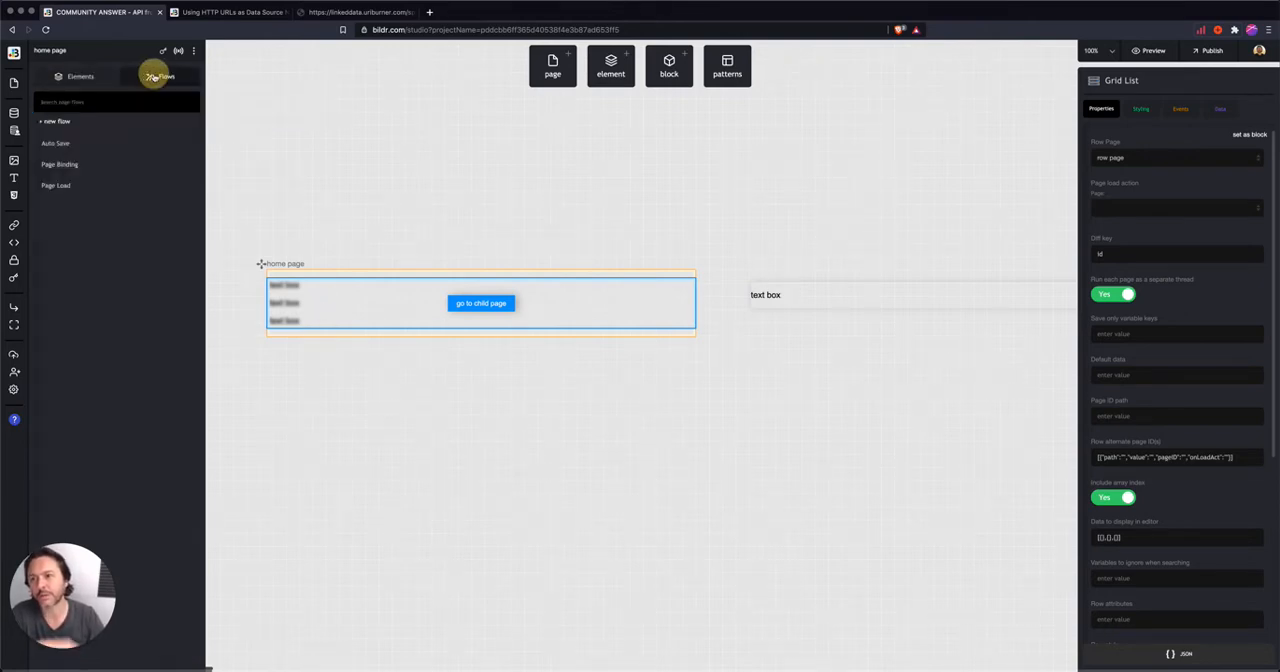
pyautogui.click(56, 120)
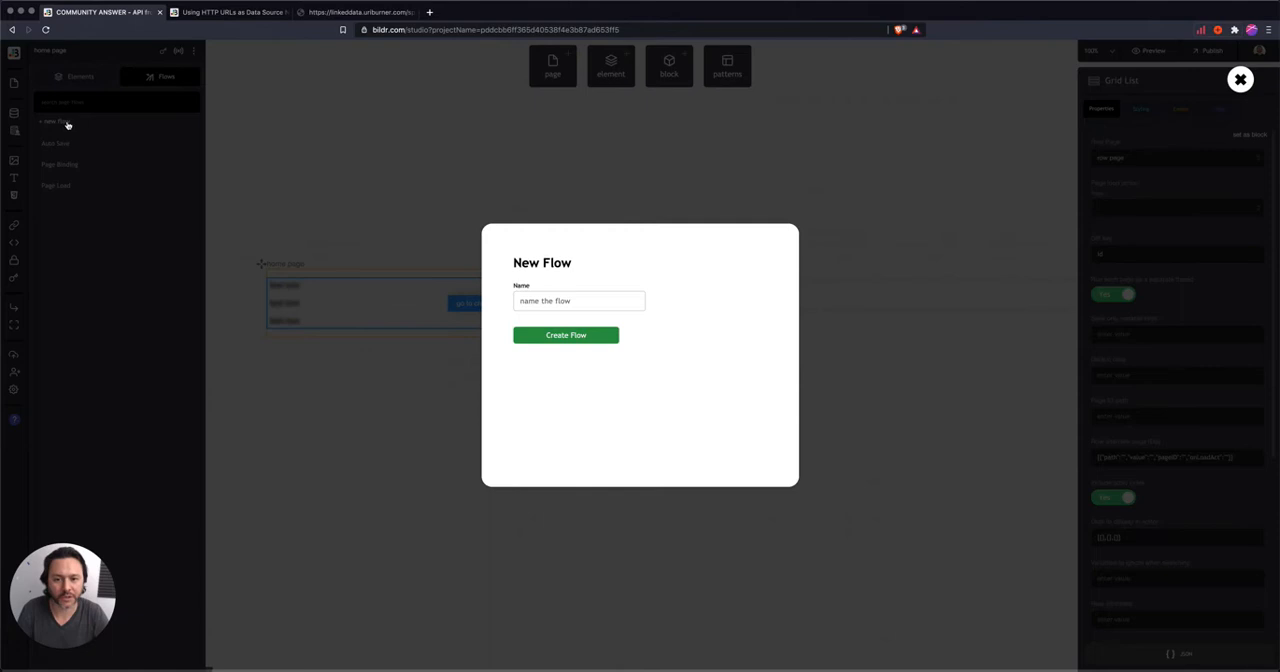
pyautogui.write('Get Data')
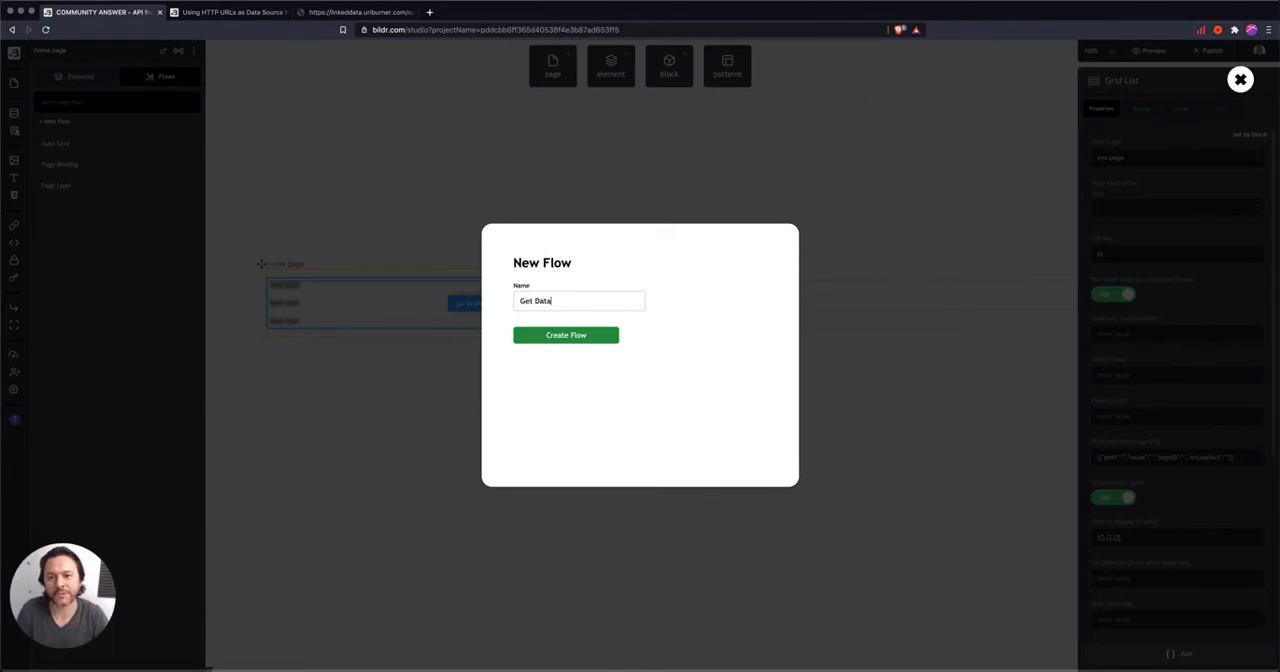
pyautogui.click(566, 336)
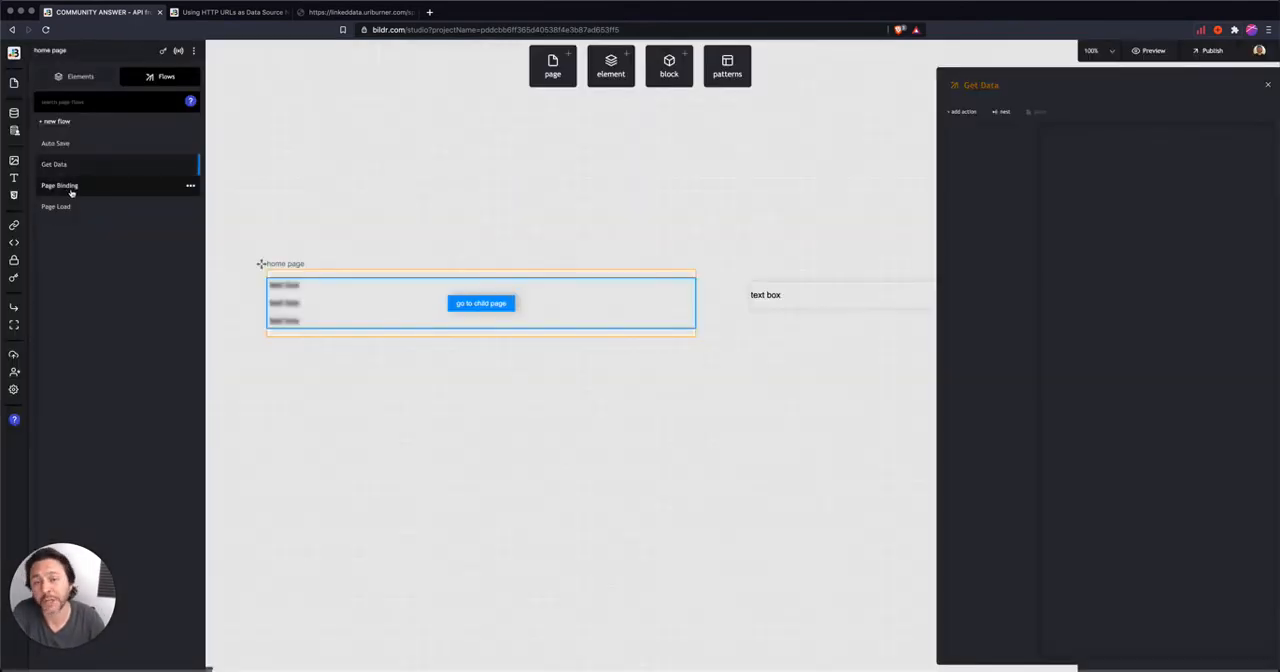
pyautogui.click(54, 164)
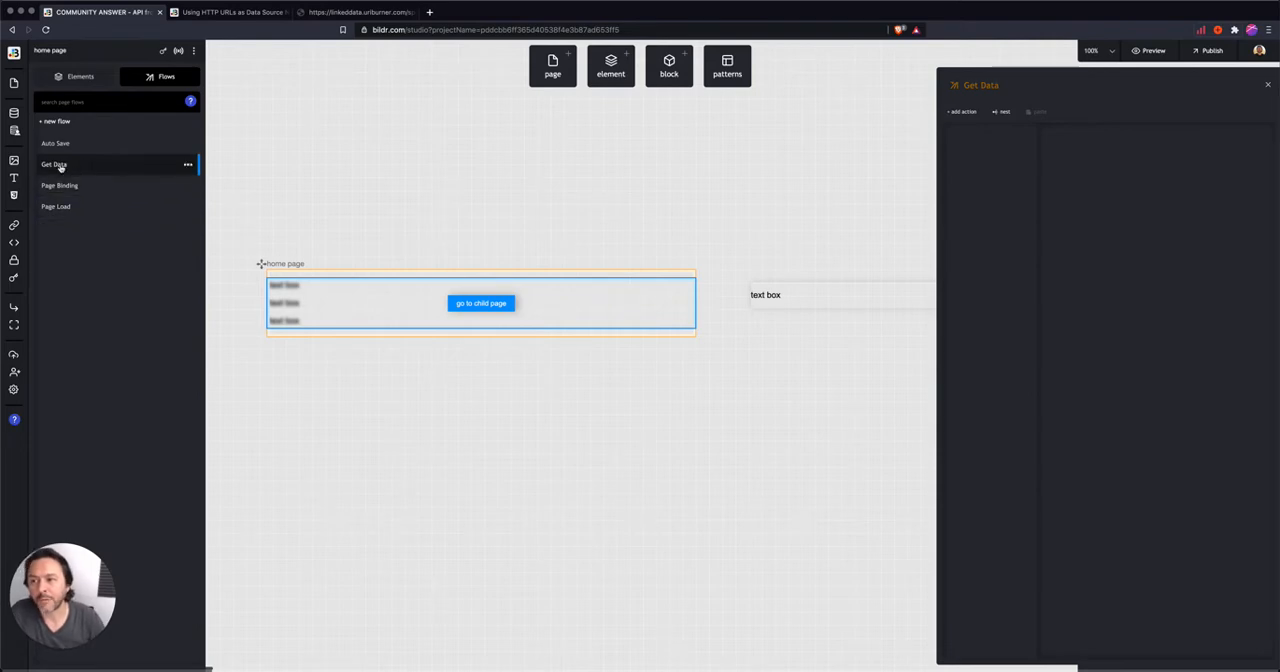
# - Search the action catalog for 'api' to list the API end point actions
pyautogui.click(960, 112)
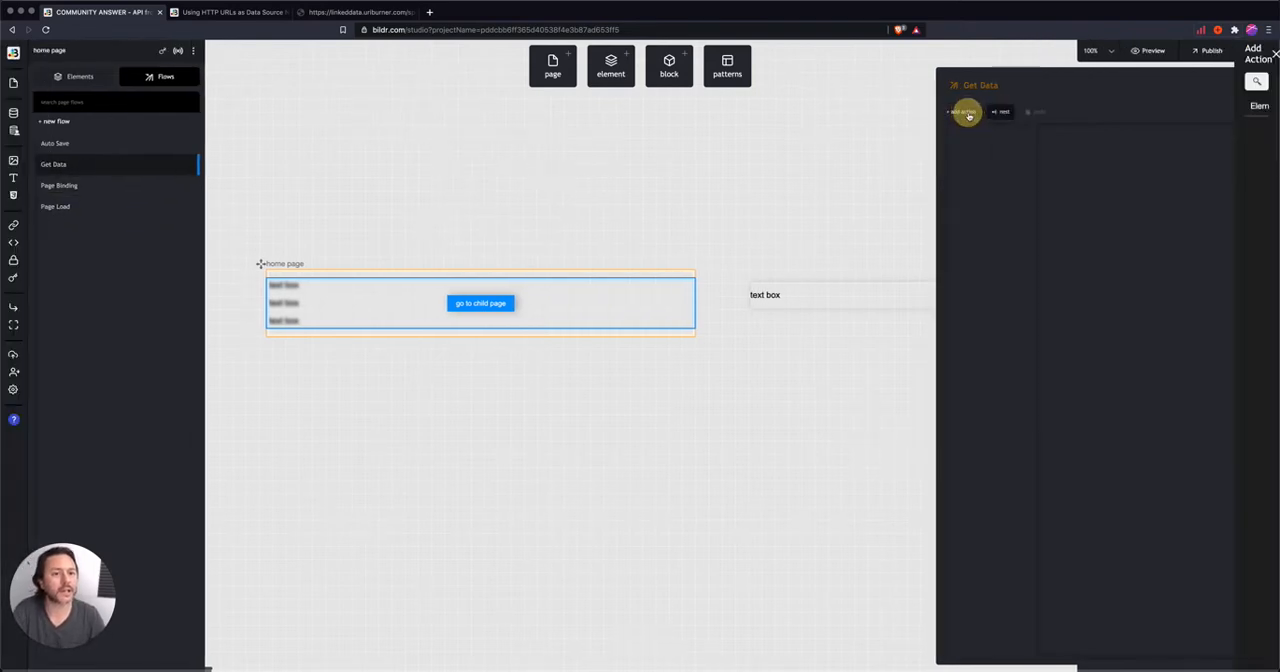
pyautogui.write('api')
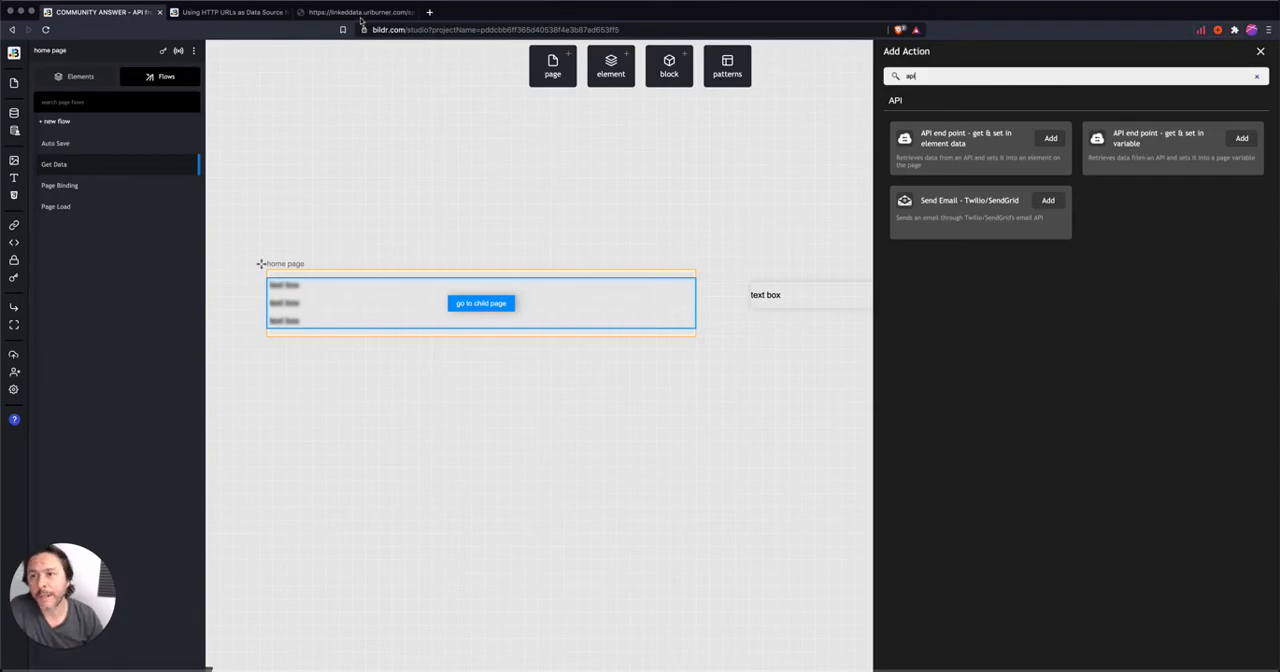
# - Select the linked-data query URL in the API JSON results tab for the action's URL field
pyautogui.click(356, 12)
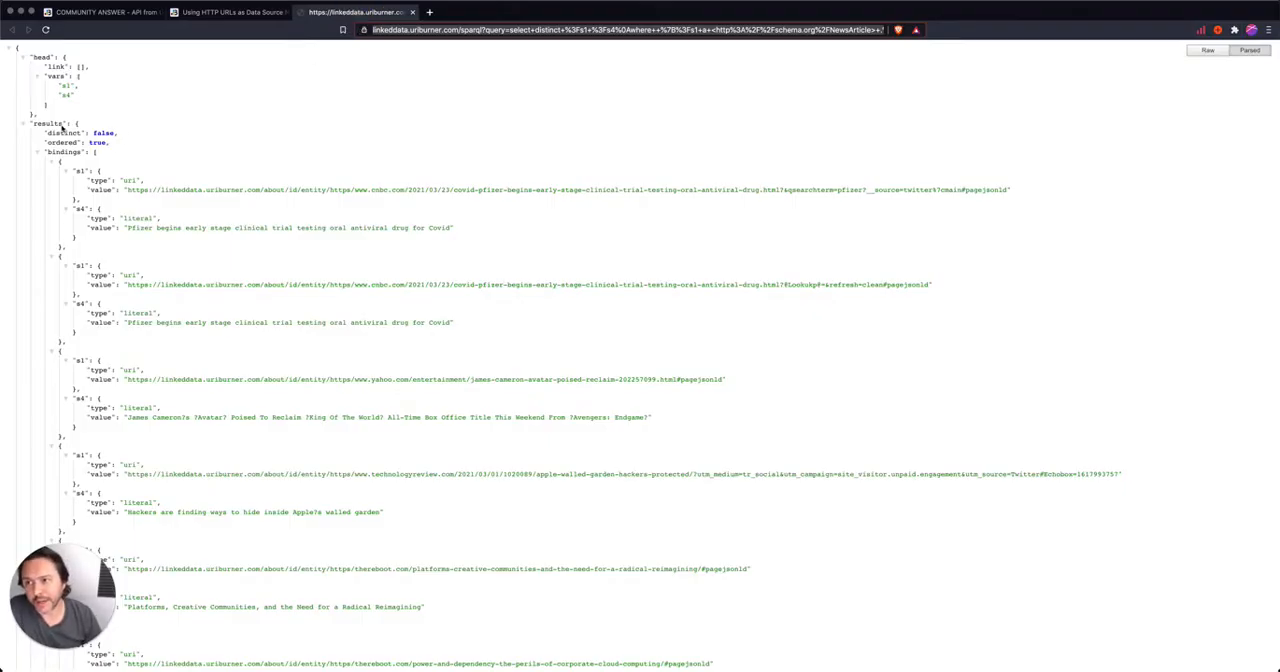
pyautogui.doubleClick(62, 152)
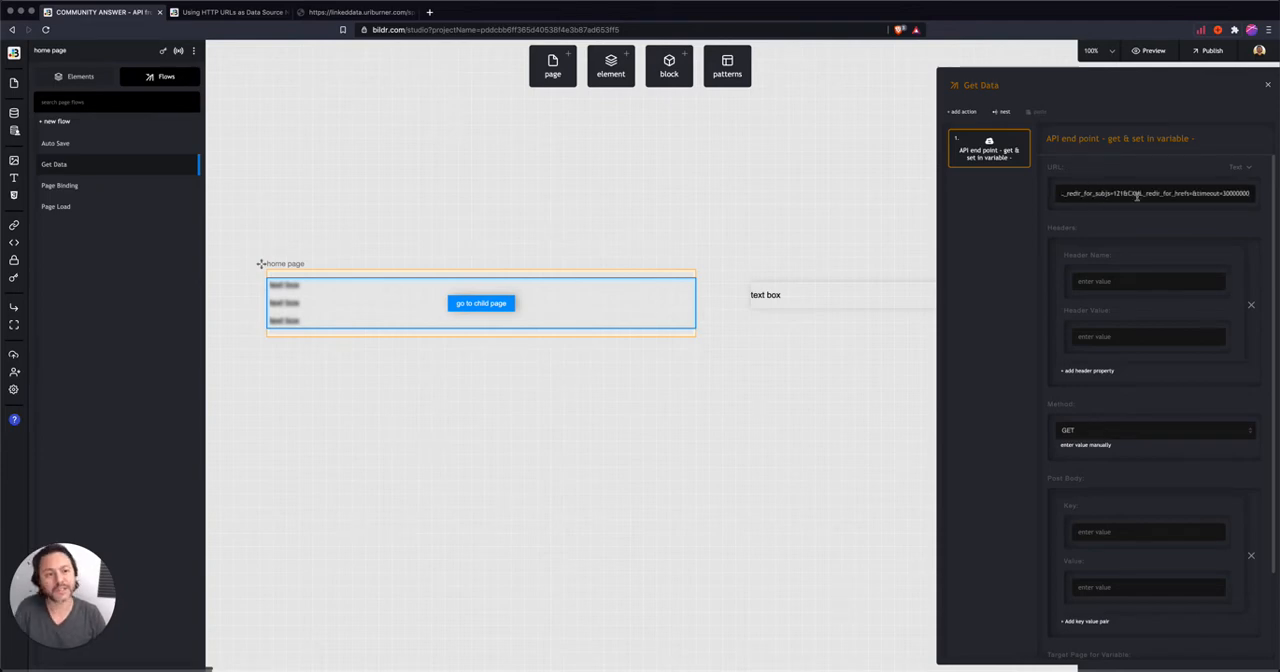
# - Add a Content-Type request header with value application/json
pyautogui.click(356, 12)
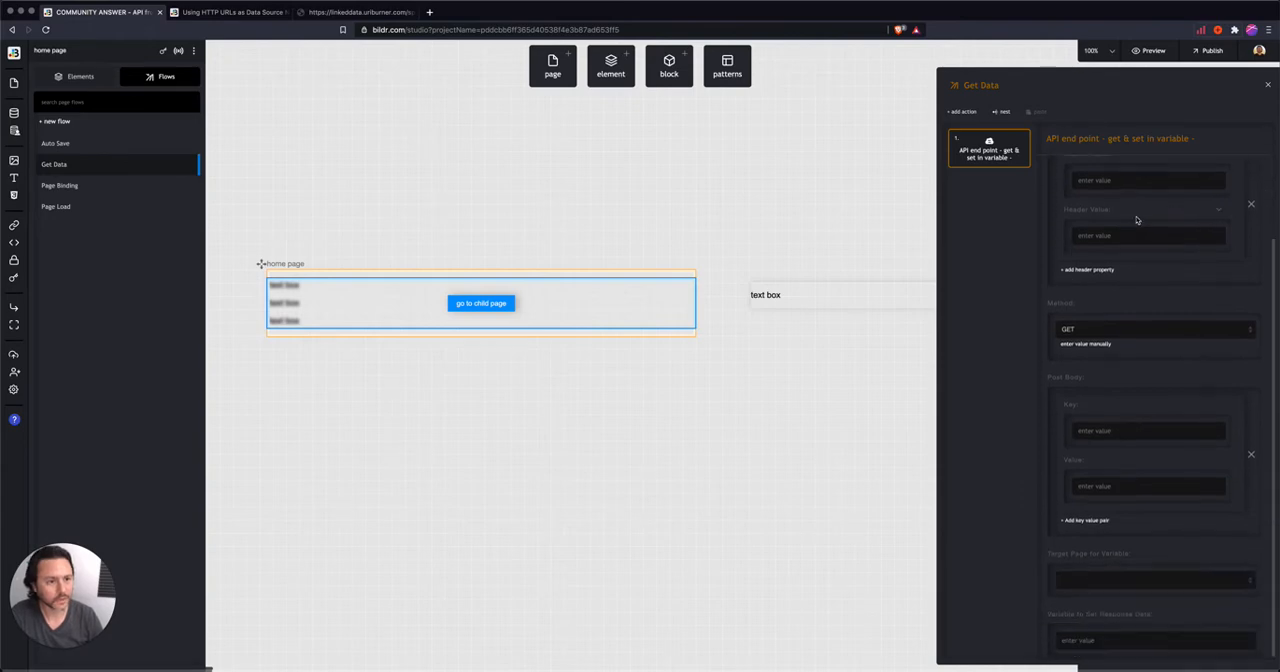
pyautogui.scroll(3)
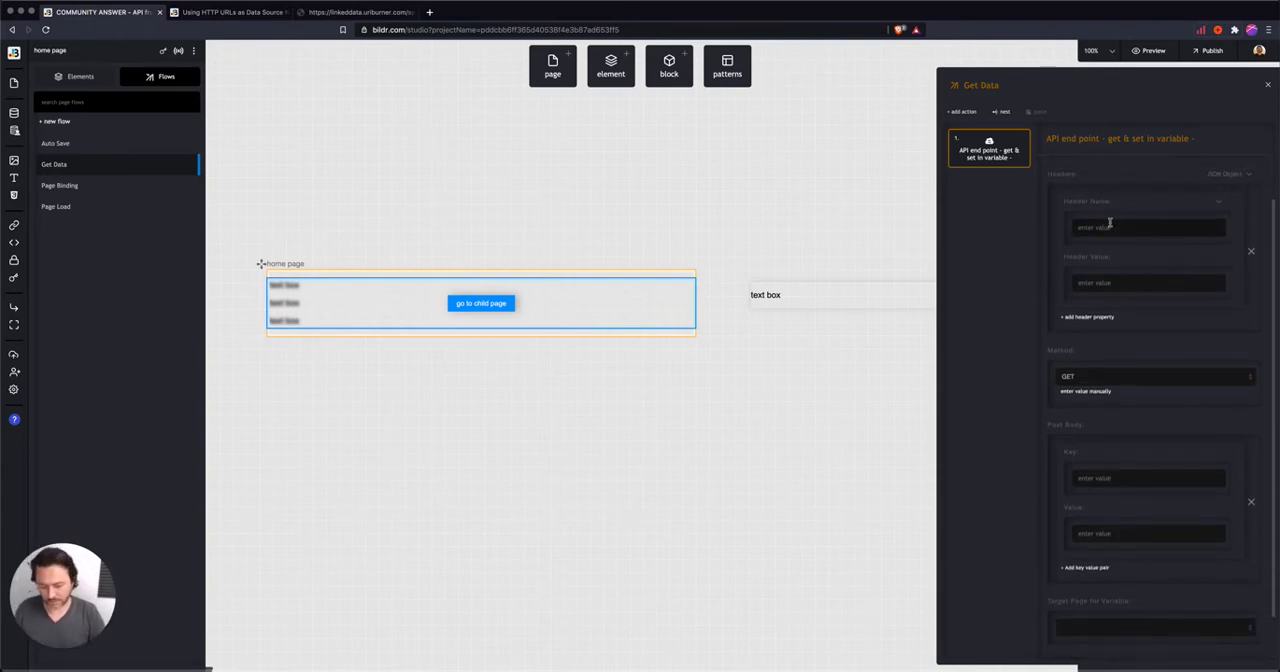
pyautogui.write('Content-Type')
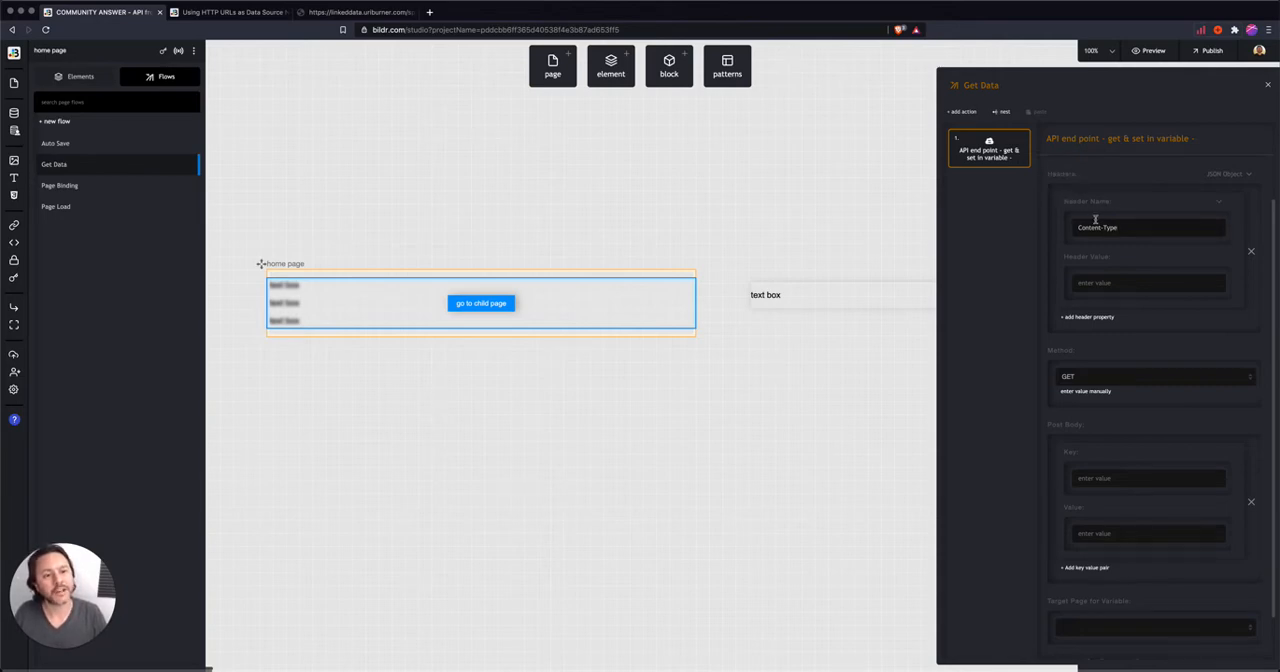
pyautogui.write('application/json')
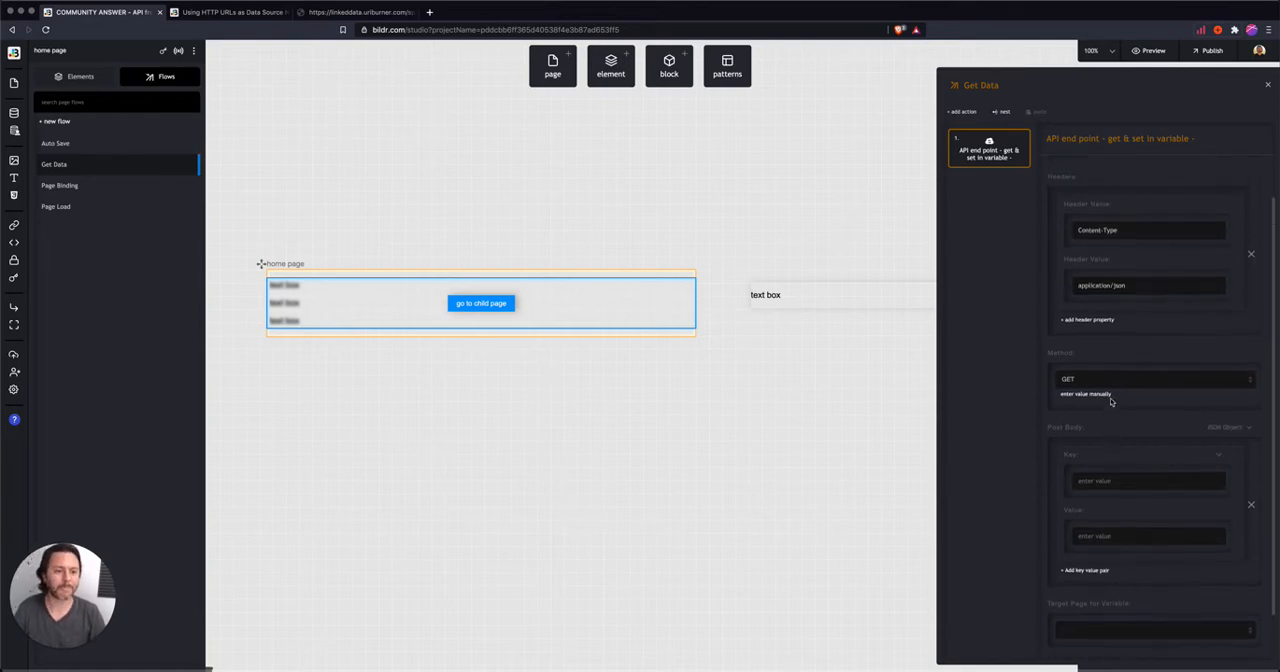
# - Target the home page for the variable and name it 'url data'
pyautogui.scroll(-3)
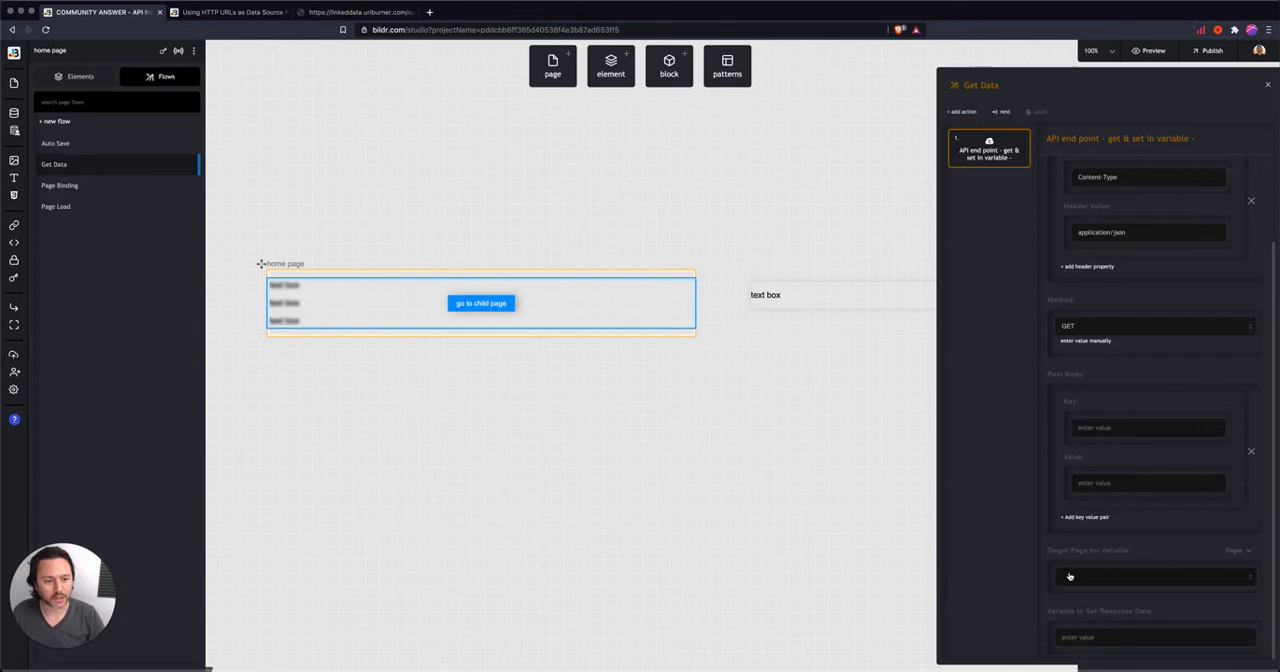
pyautogui.moveTo(1096, 584)
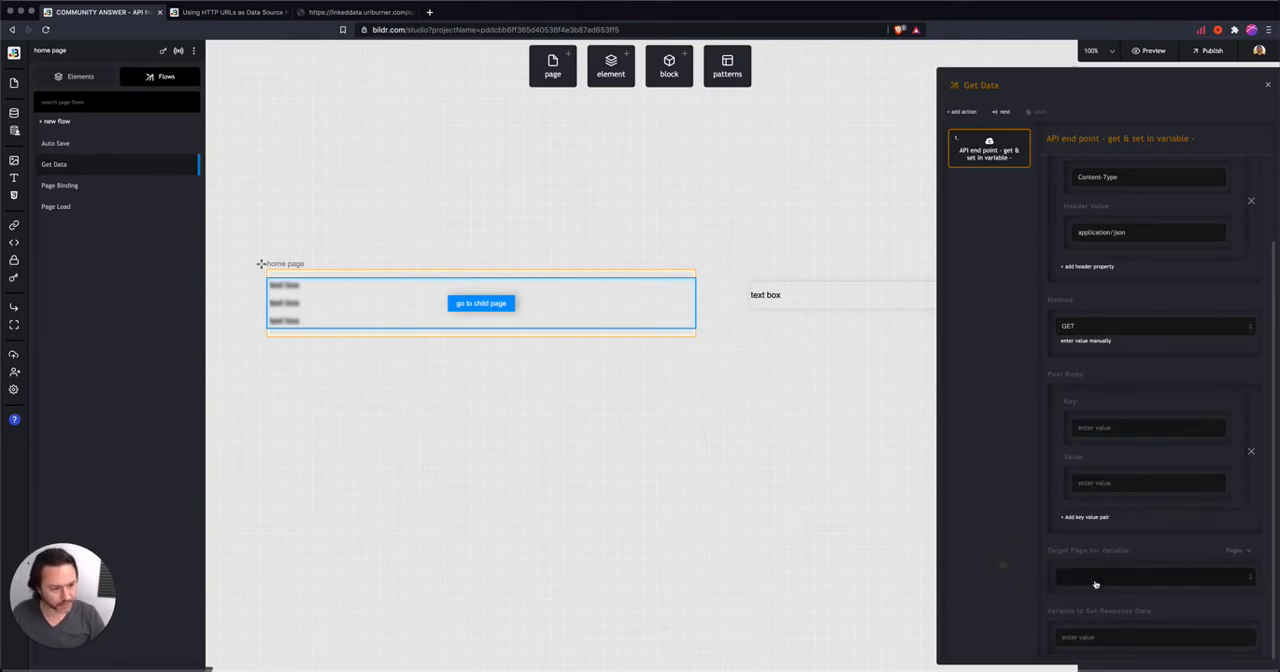
pyautogui.click(1150, 576)
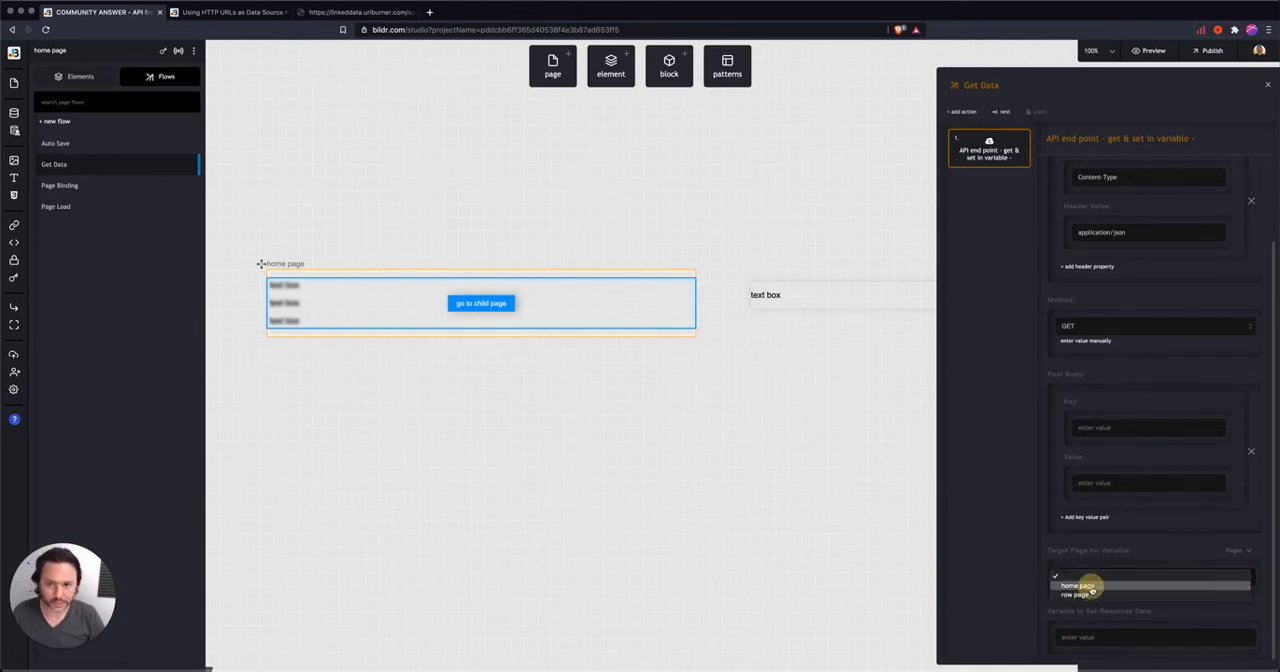
pyautogui.click(1076, 586)
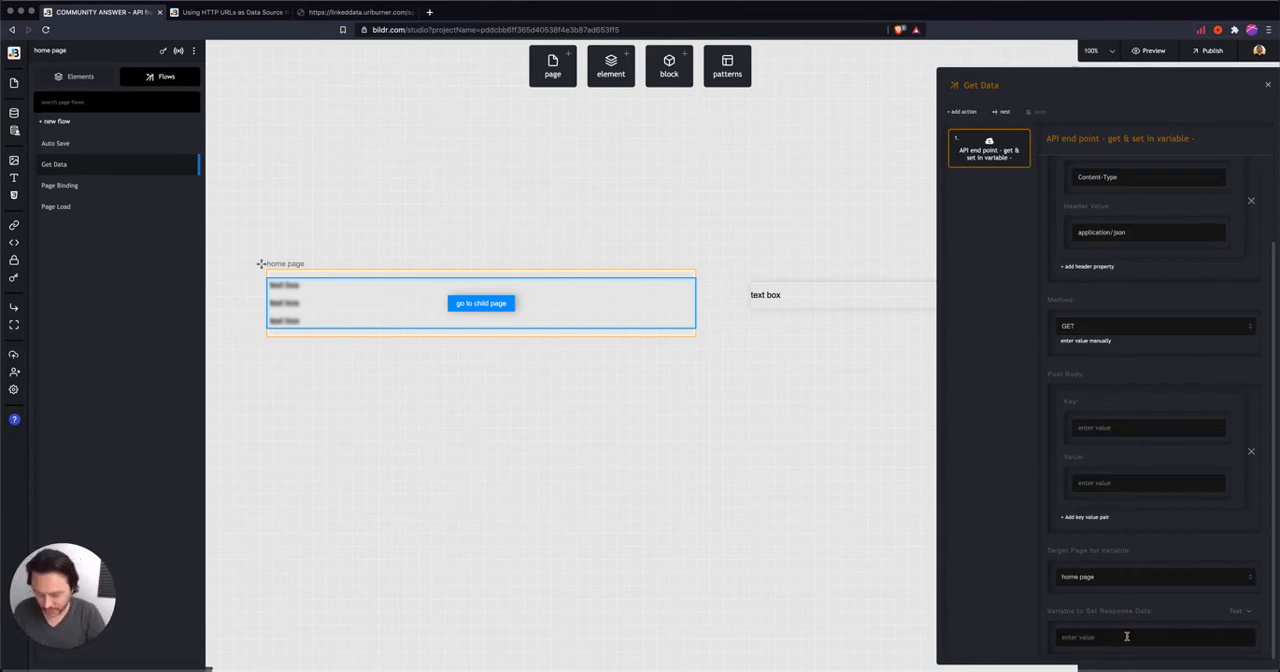
pyautogui.write('urlApiData')
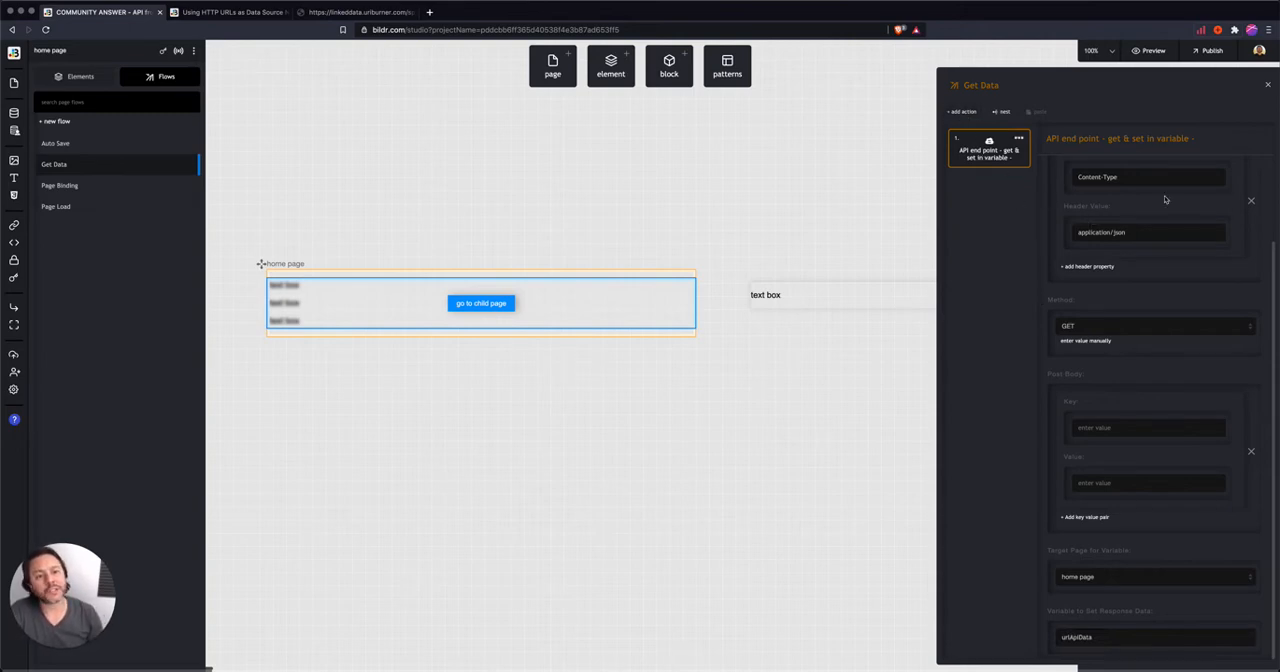
pyautogui.moveTo(1100, 266)
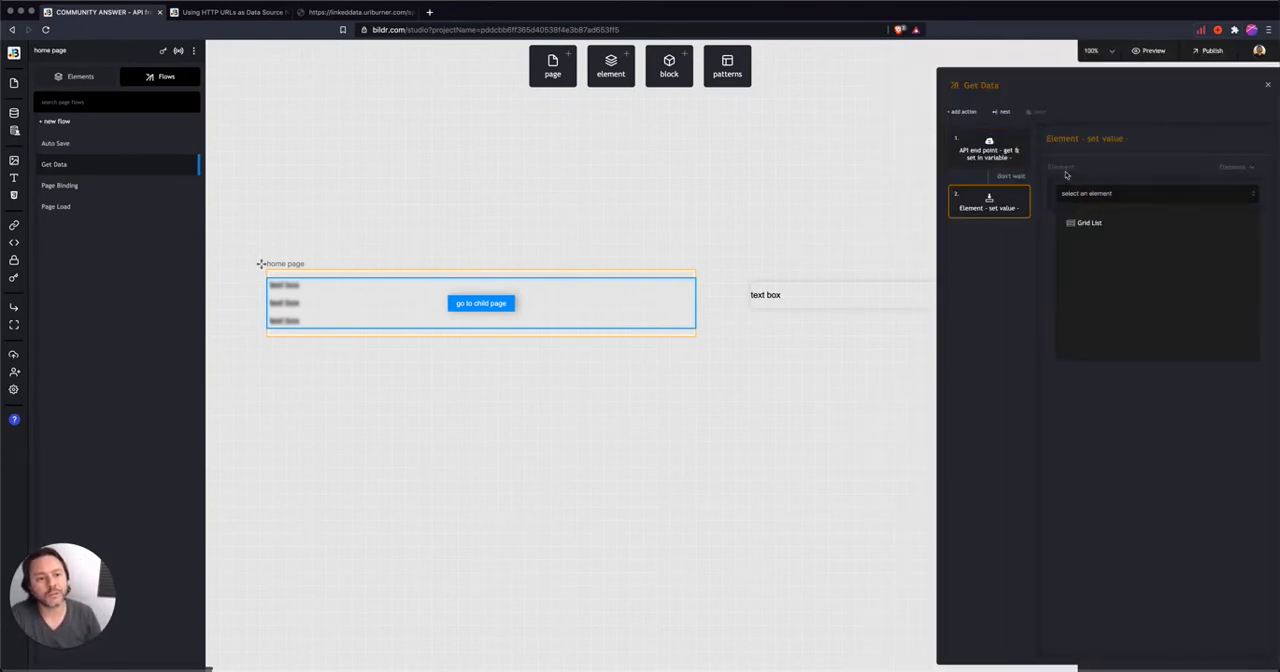
# - Target the Grid List and take its value from the url data page variable
pyautogui.click(1088, 222)
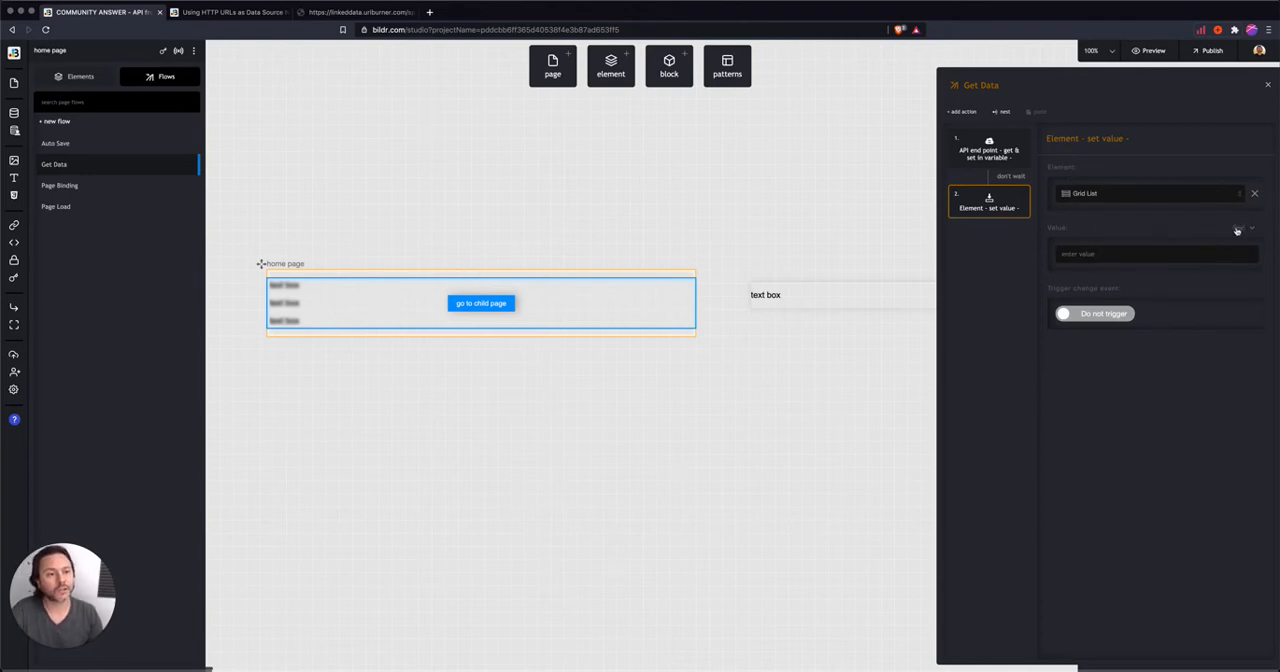
pyautogui.click(1236, 228)
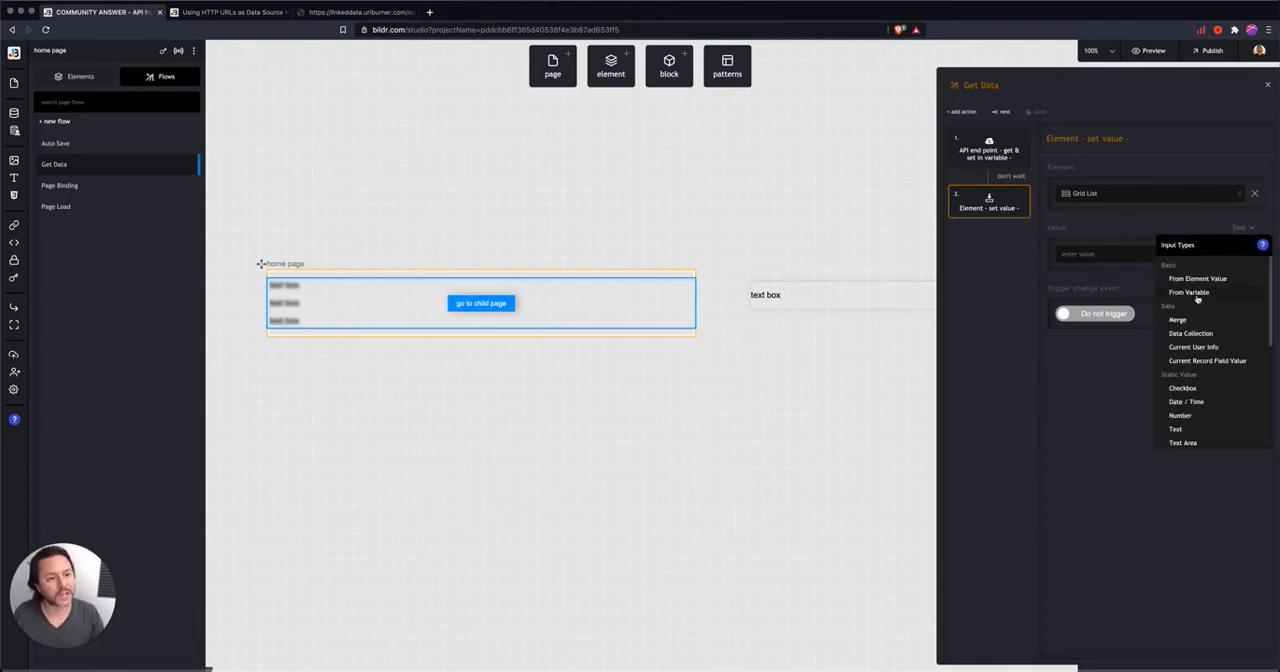
pyautogui.click(1188, 292)
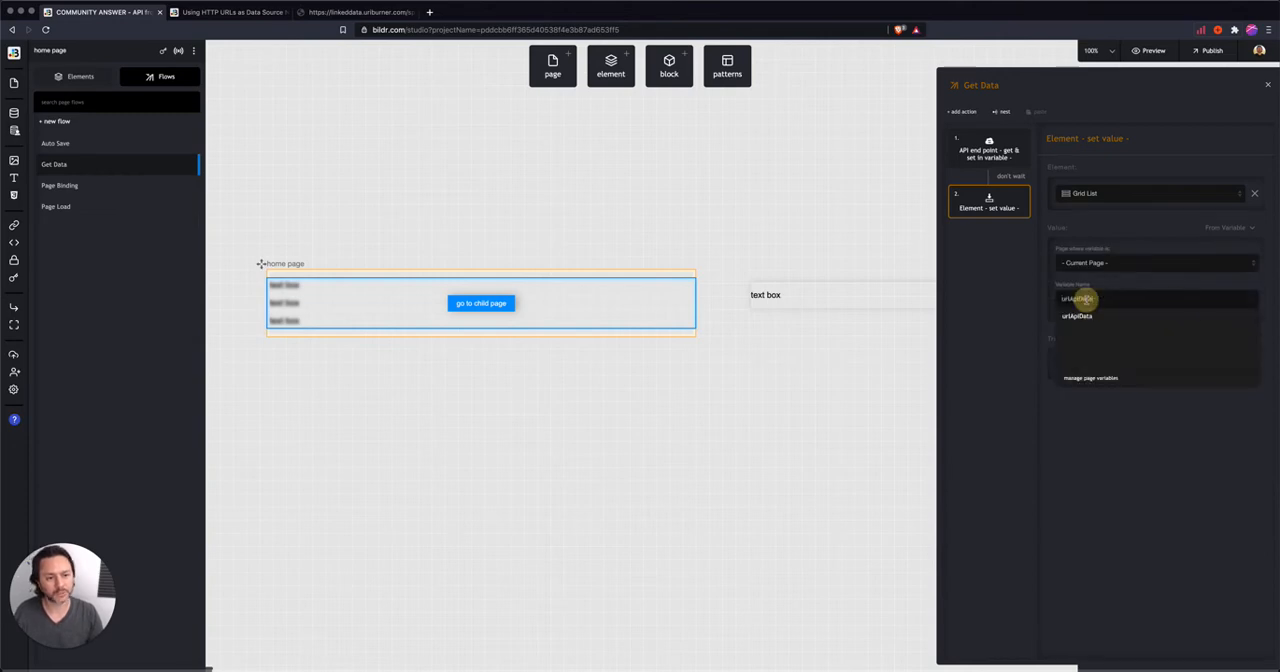
pyautogui.click(1076, 298)
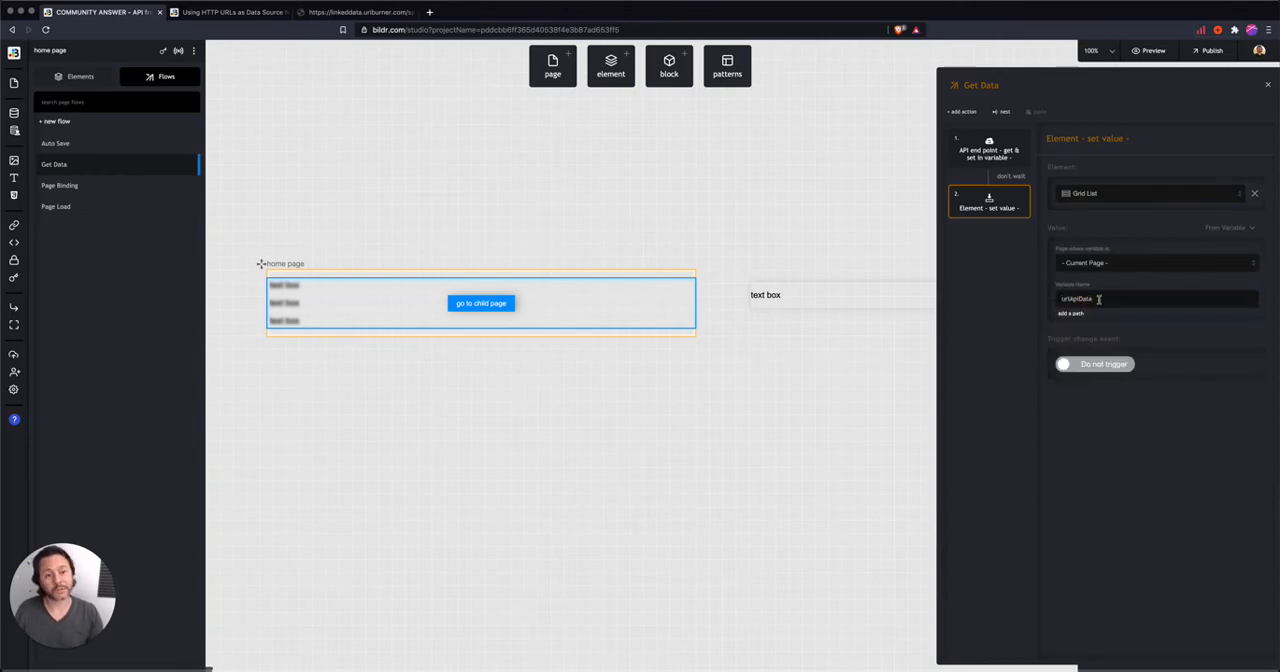
# - Define the variable path results.bindings for the grid's value
pyautogui.click(1070, 312)
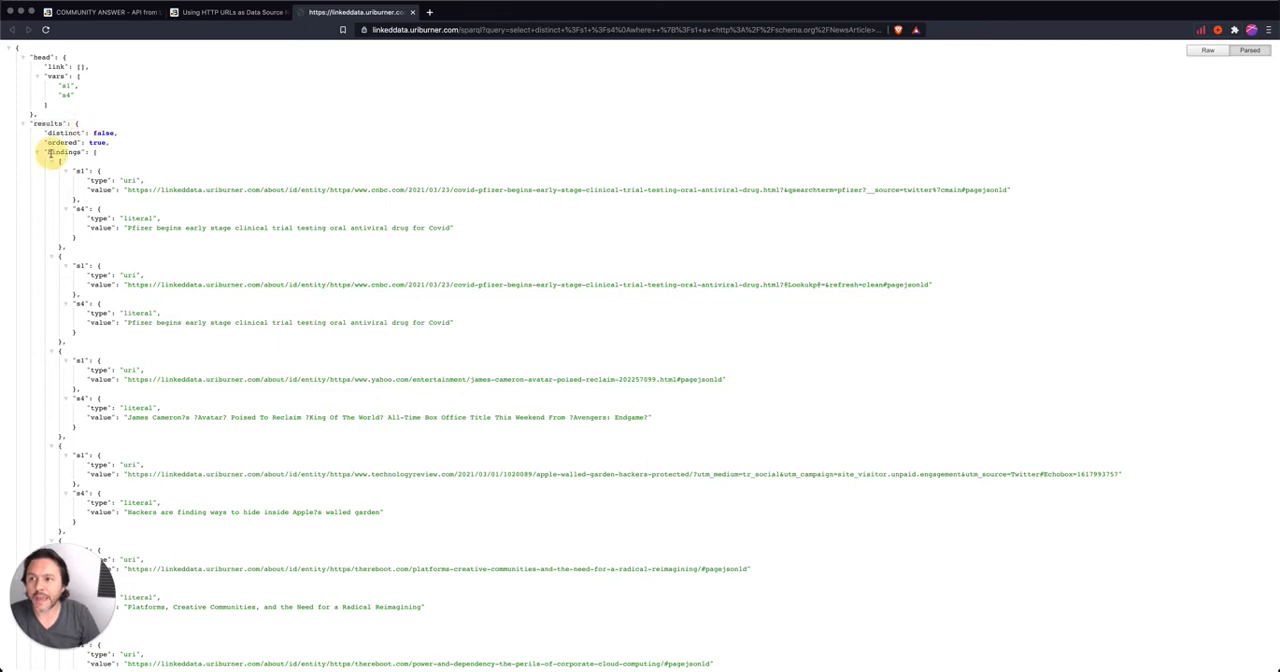
pyautogui.scroll(-3)
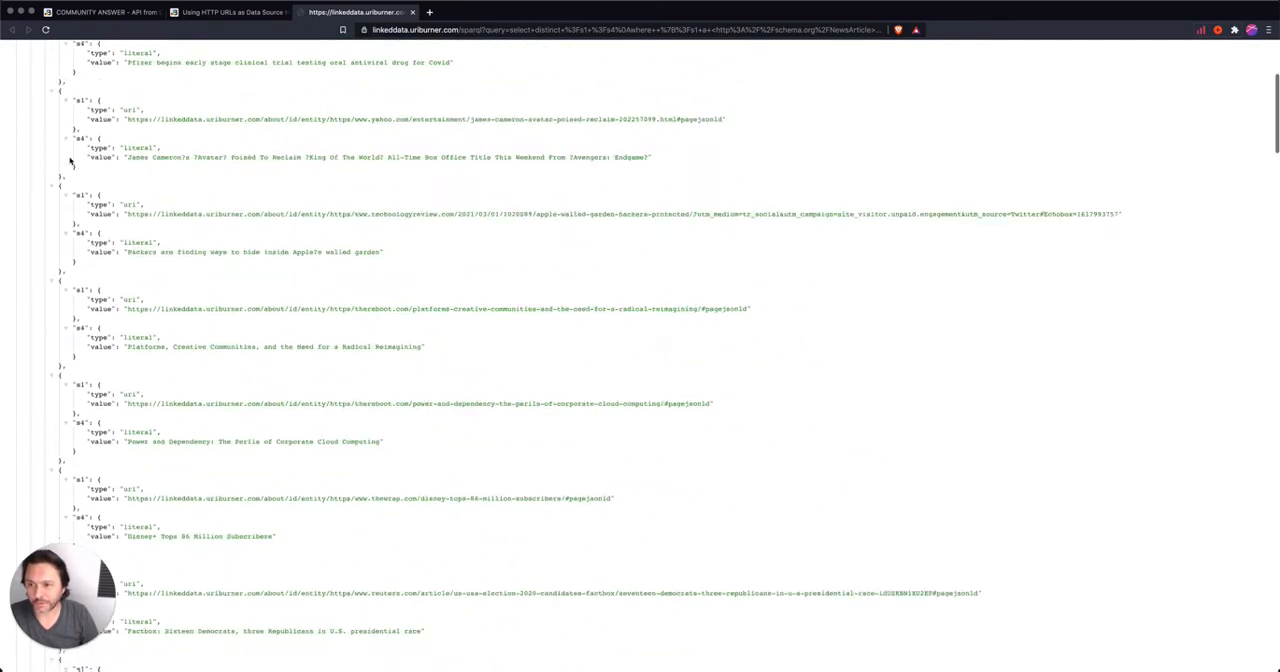
pyautogui.scroll(3)
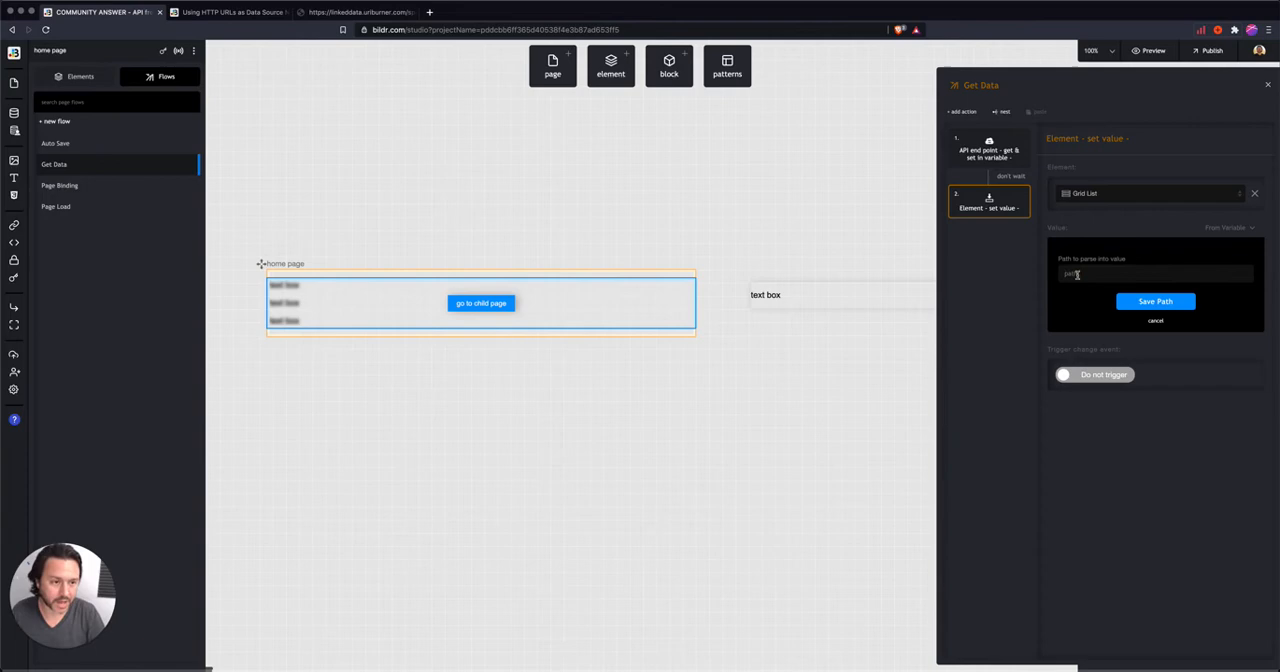
pyautogui.write('results.bindings')
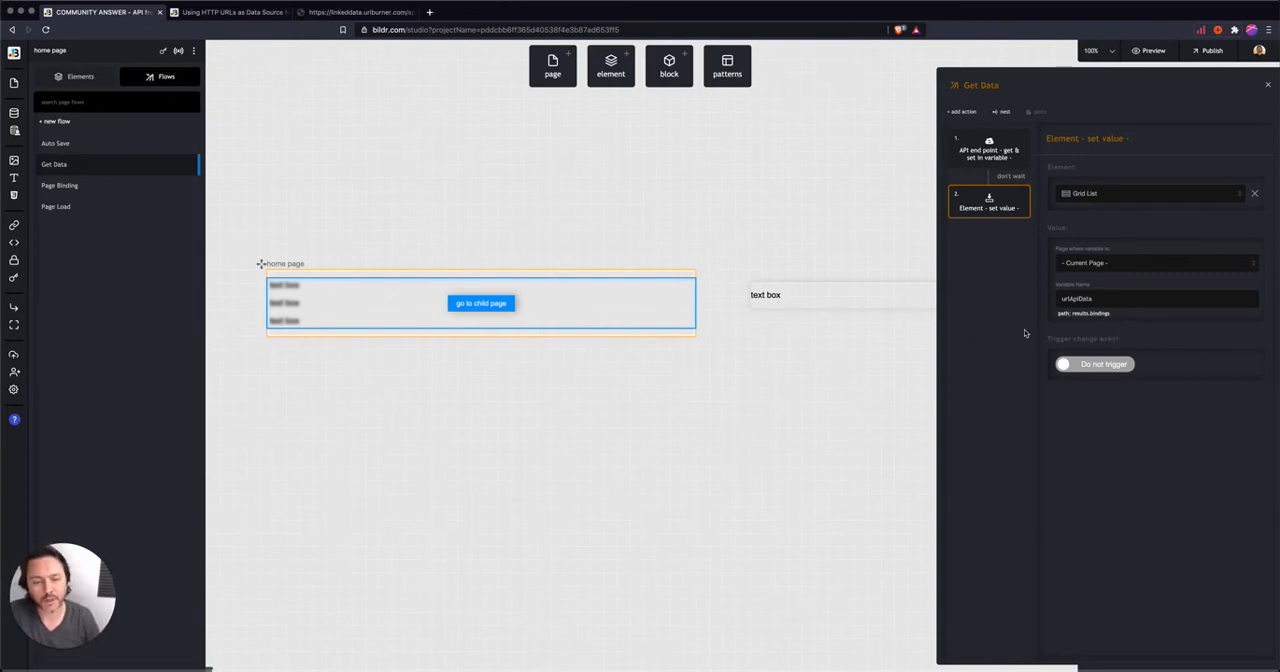
pyautogui.moveTo(670, 308)
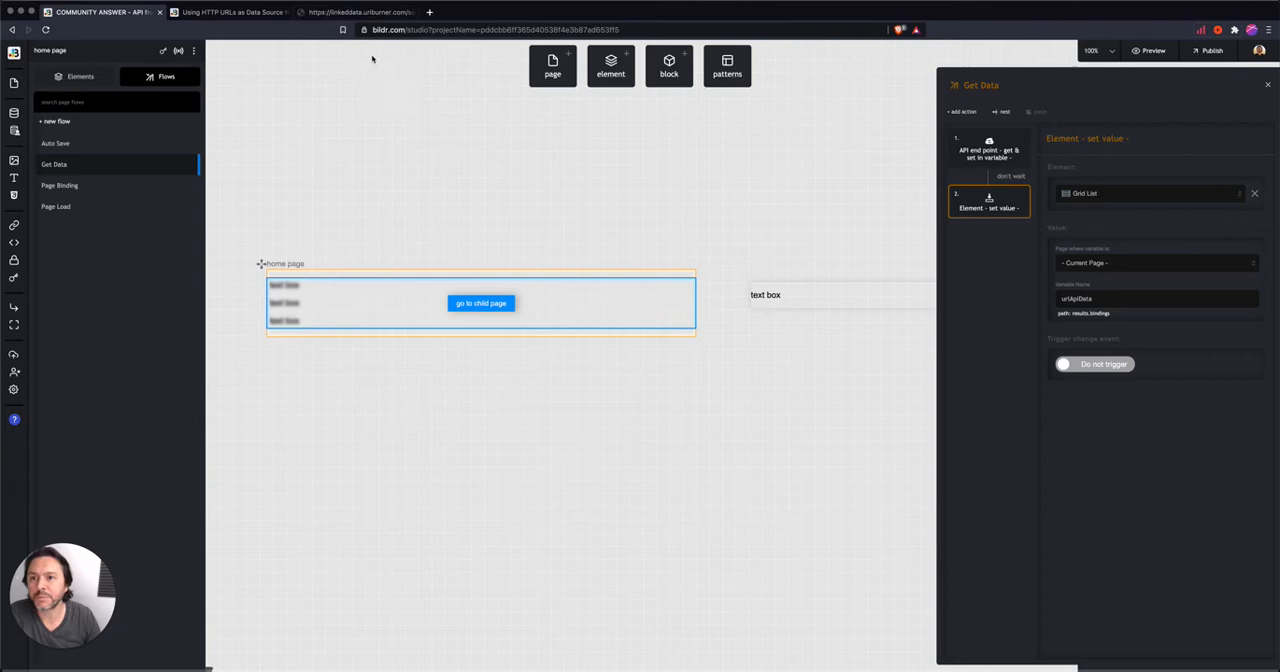
# - Review the API JSON results and return to the Bildr editor's row page
pyautogui.click(356, 12)
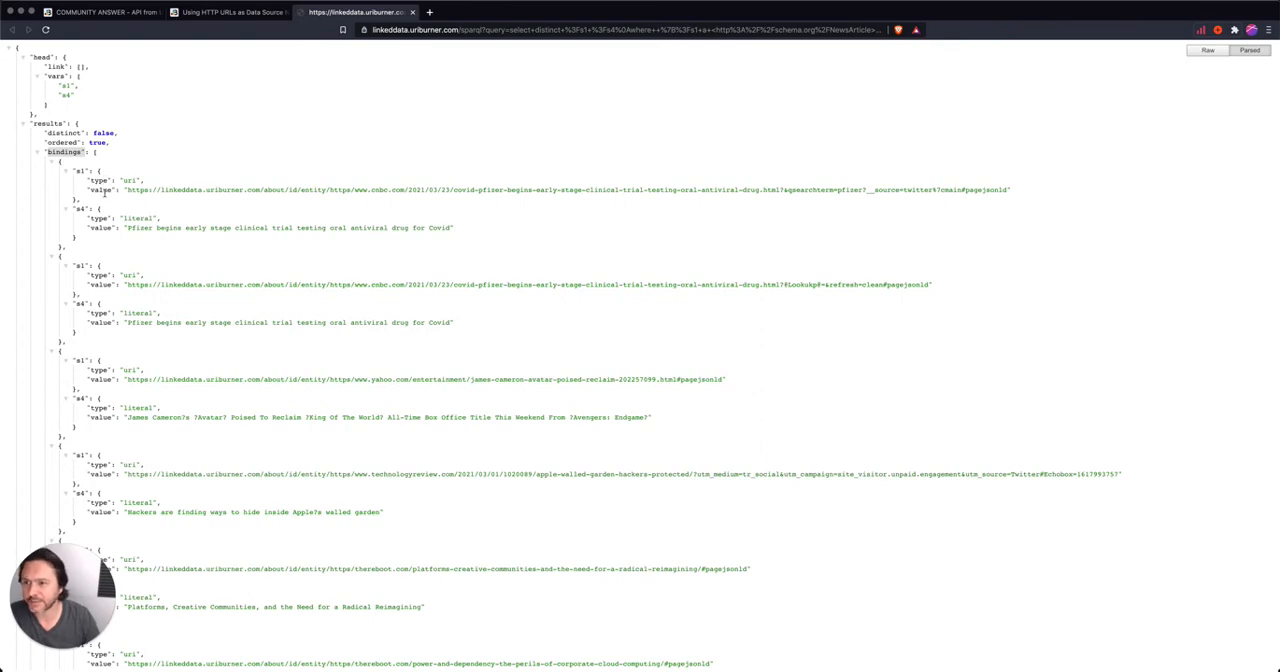
pyautogui.click(100, 12)
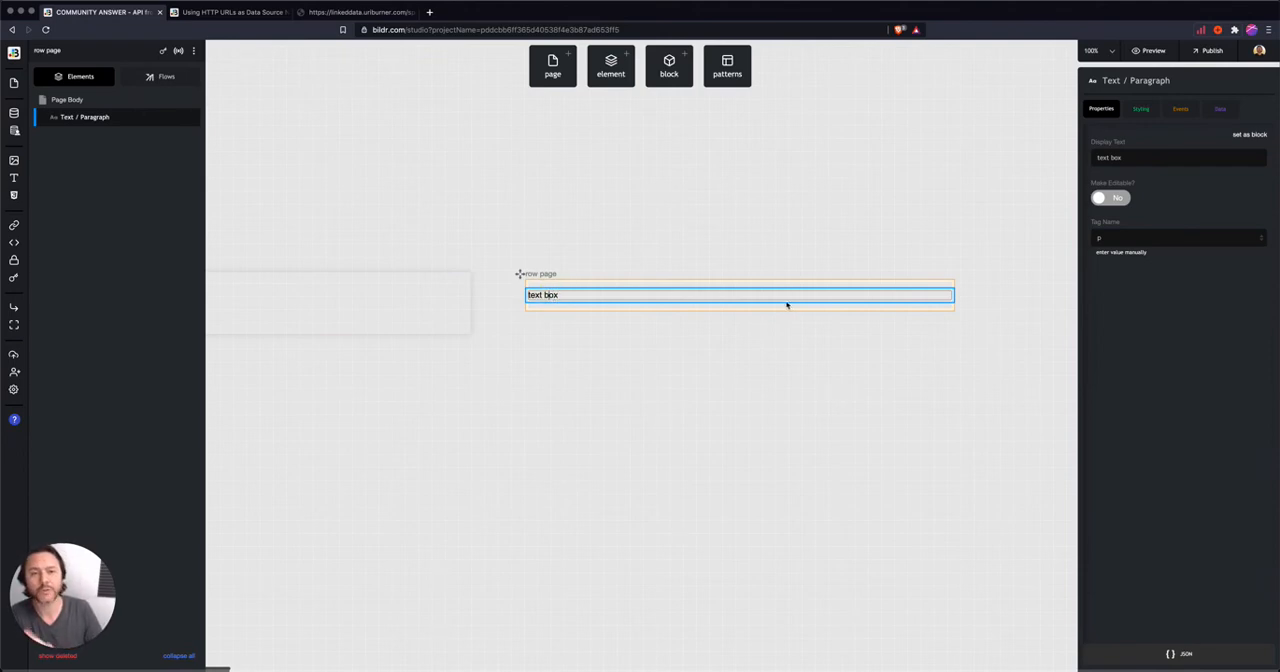
# - Bind the row page's text box value to the variable field s1.url
pyautogui.click(1220, 108)
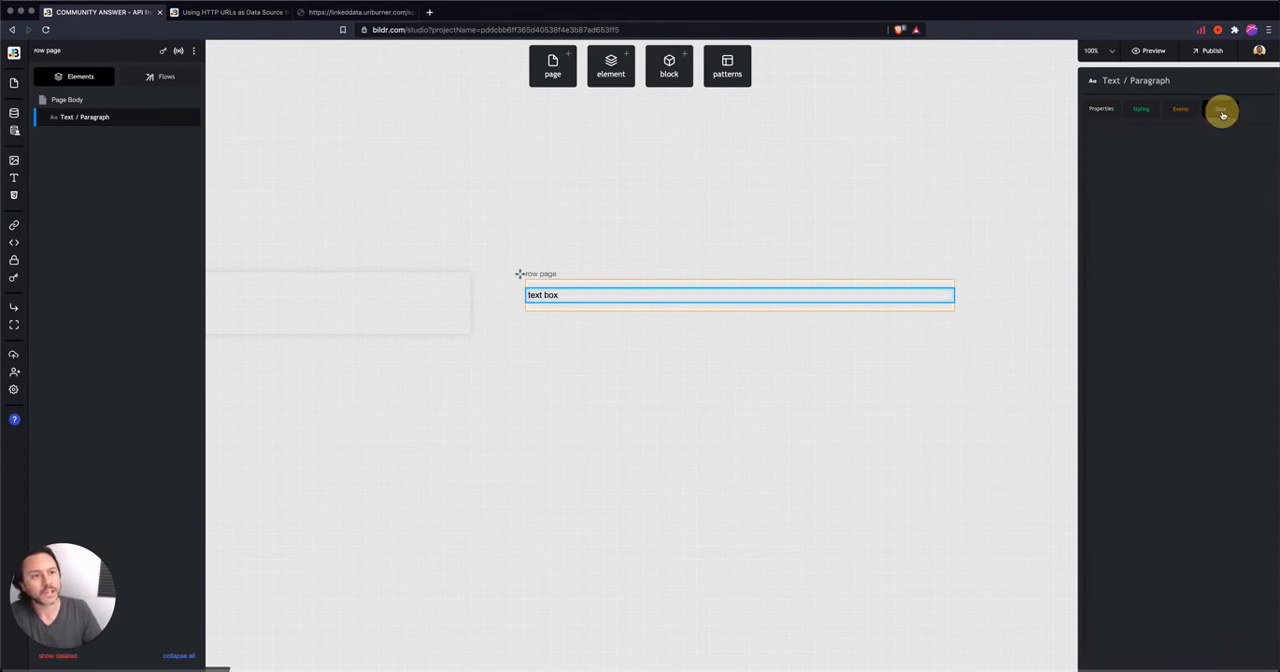
pyautogui.click(1220, 110)
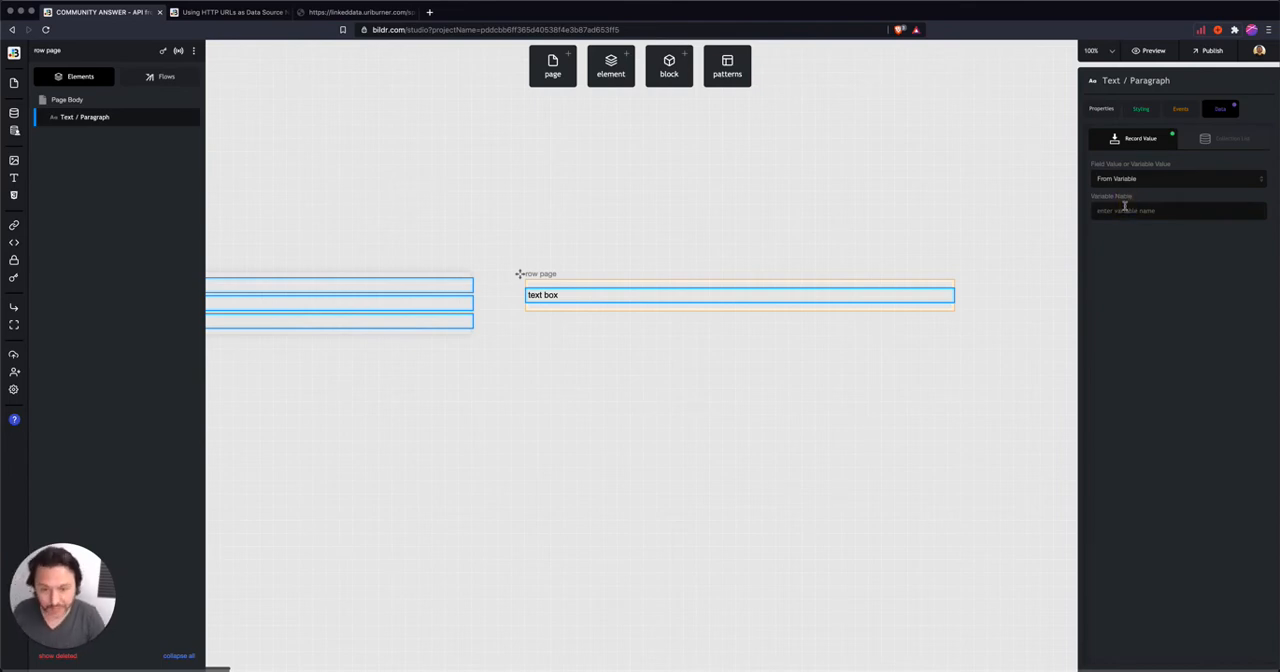
pyautogui.write('s1.url')
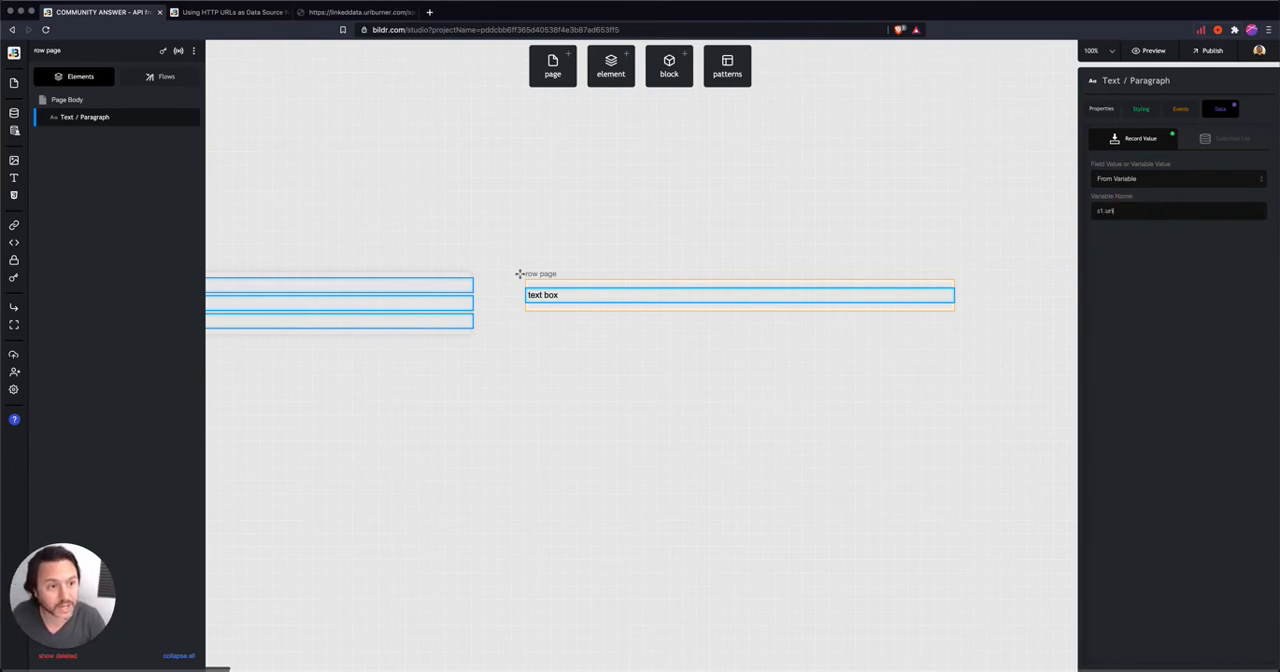
pyautogui.click(356, 12)
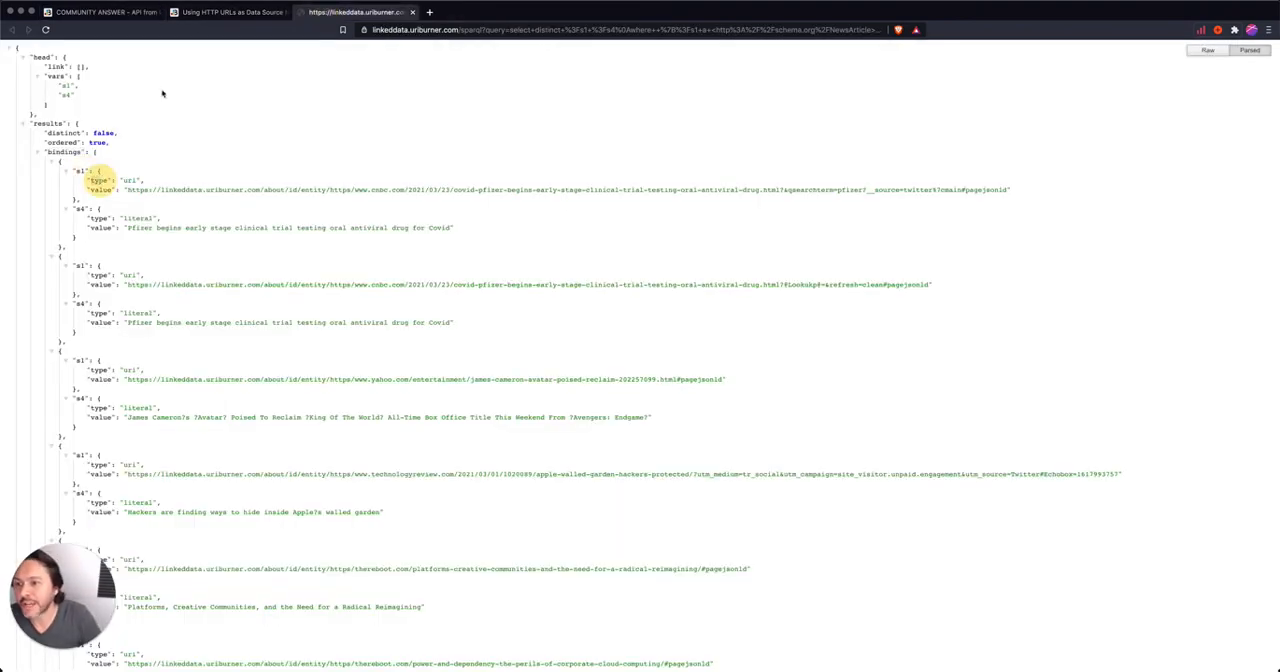
pyautogui.click(100, 12)
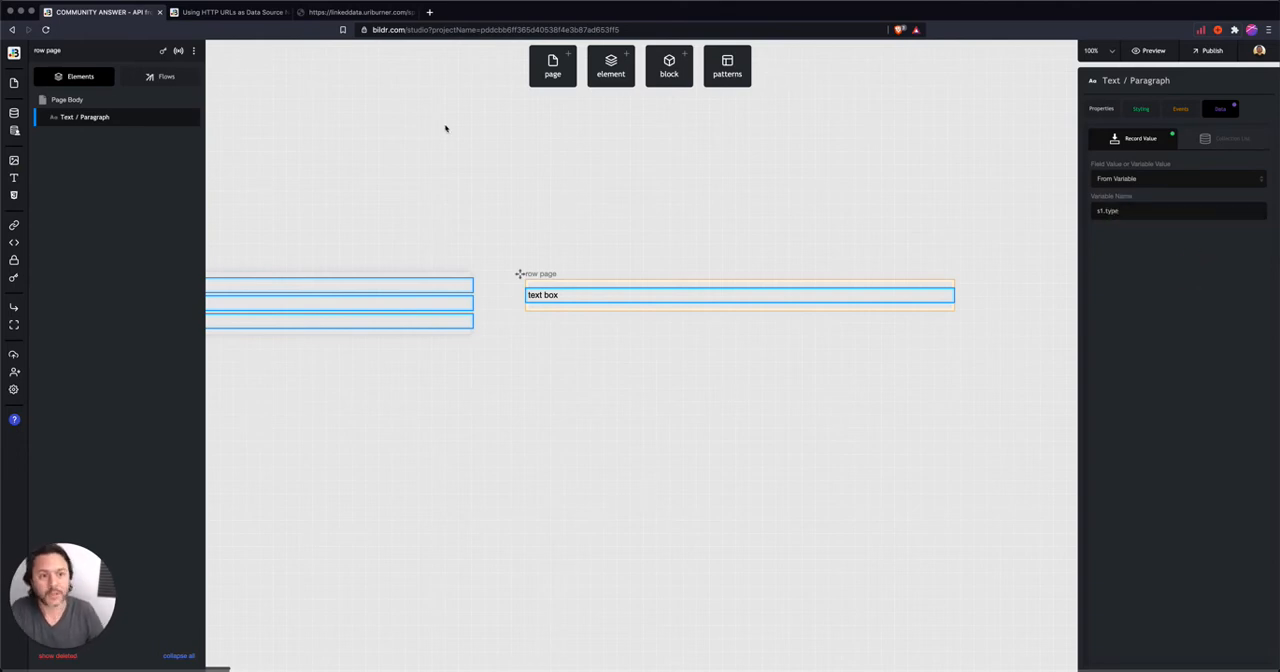
# - Check the s1 fields in the API JSON results and return to the page editor
pyautogui.click(356, 12)
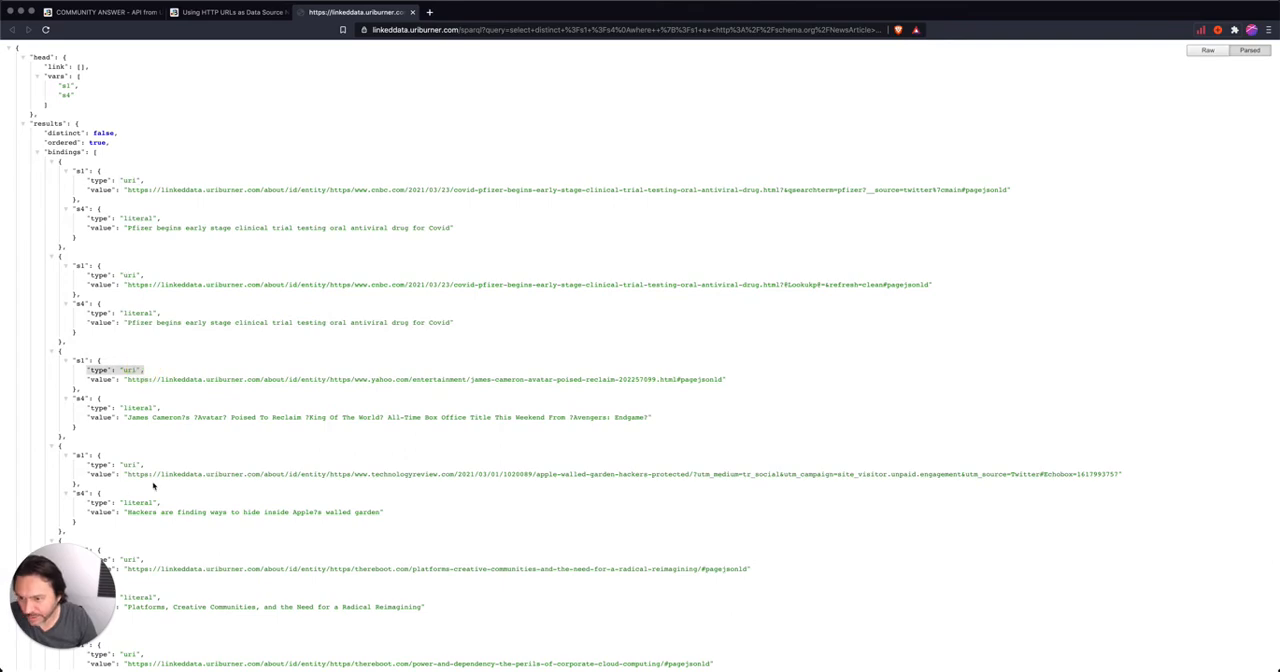
pyautogui.scroll(-3)
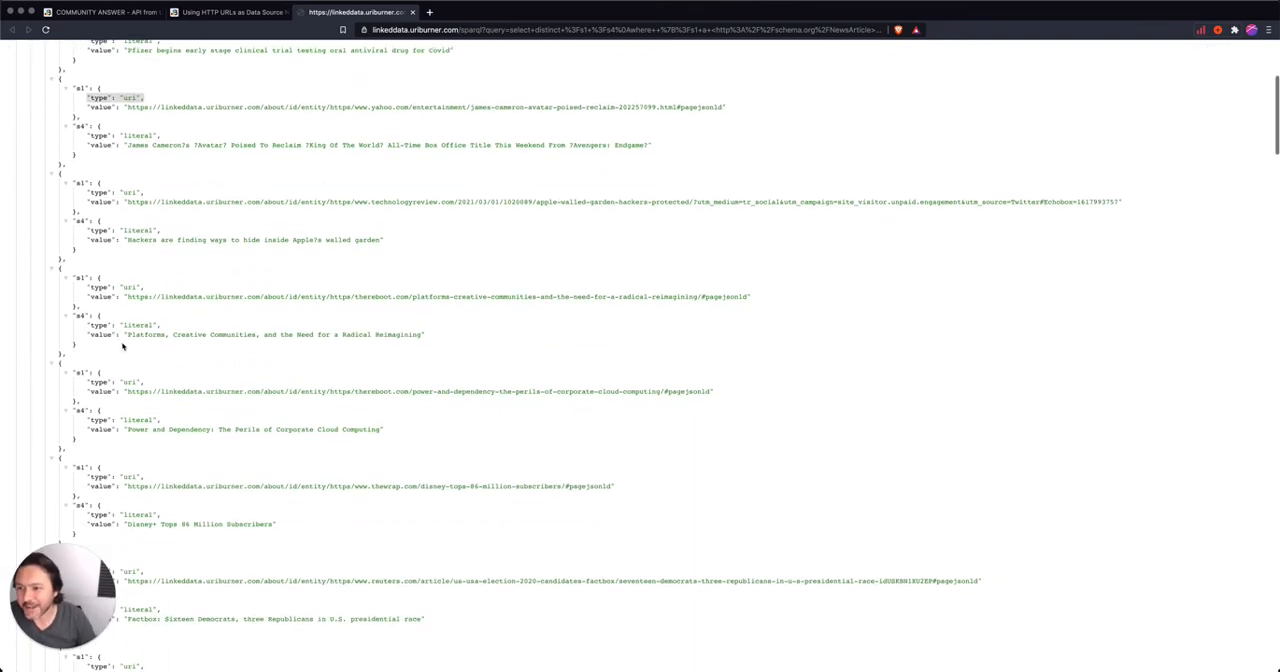
pyautogui.scroll(3)
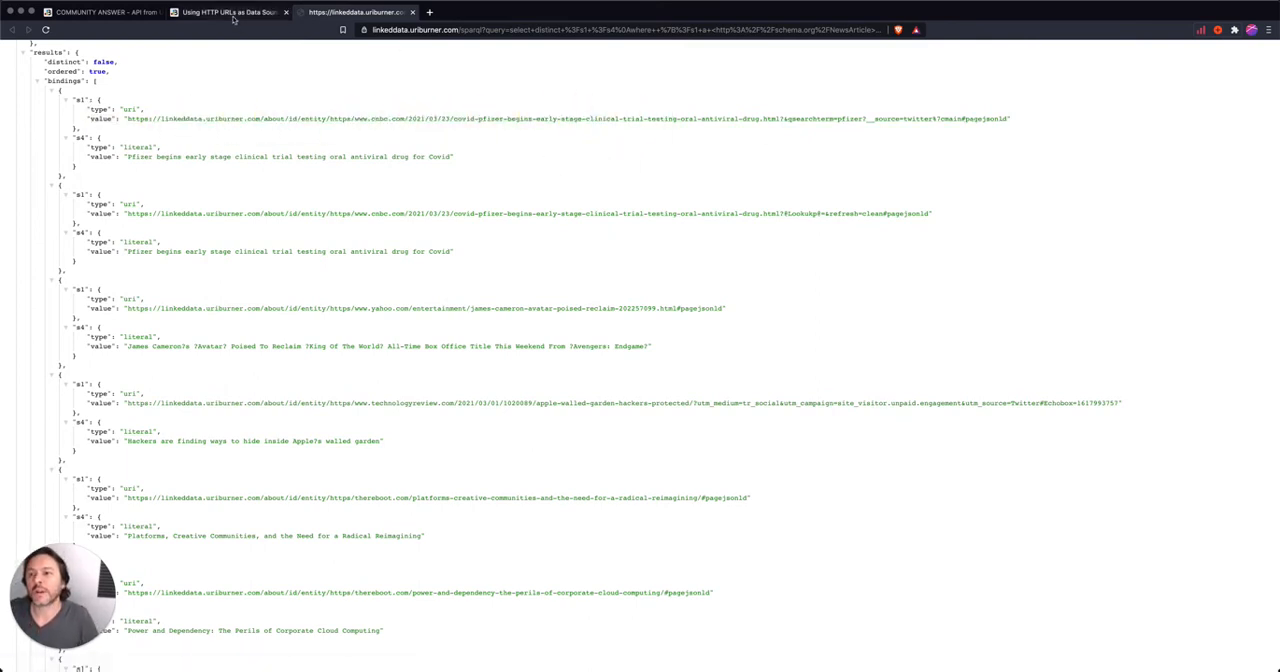
pyautogui.click(100, 12)
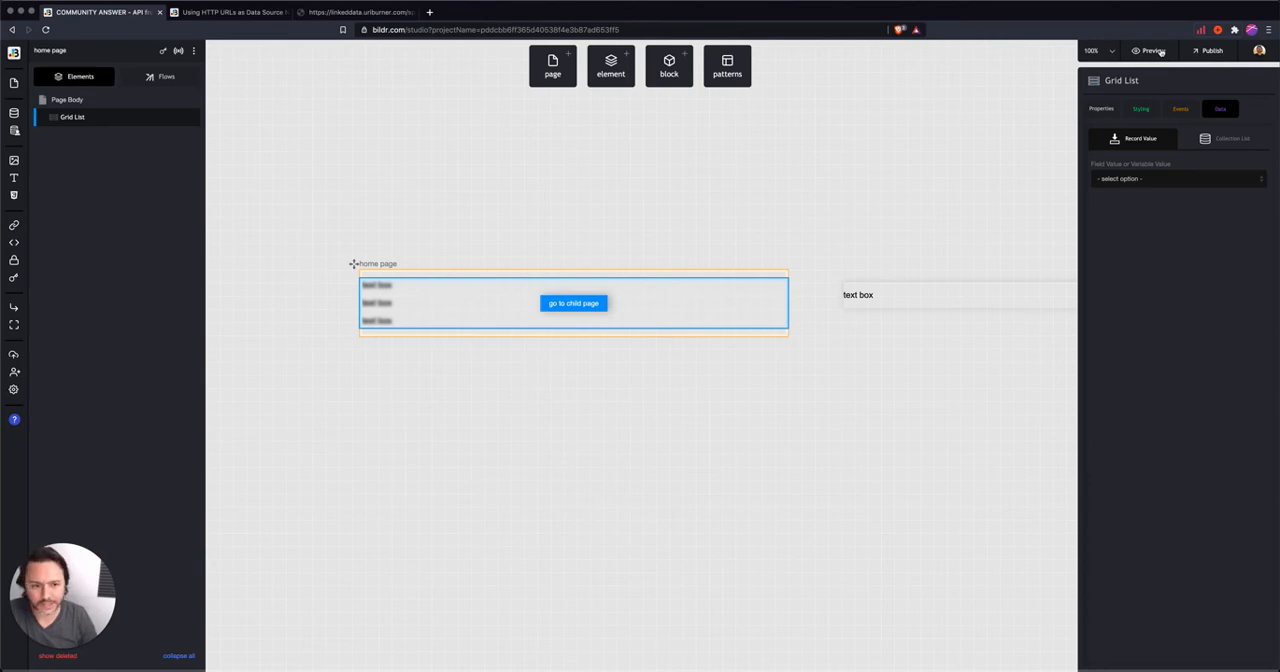
# - Adjust the child page text box, then list the home page's flows
pyautogui.click(856, 294)
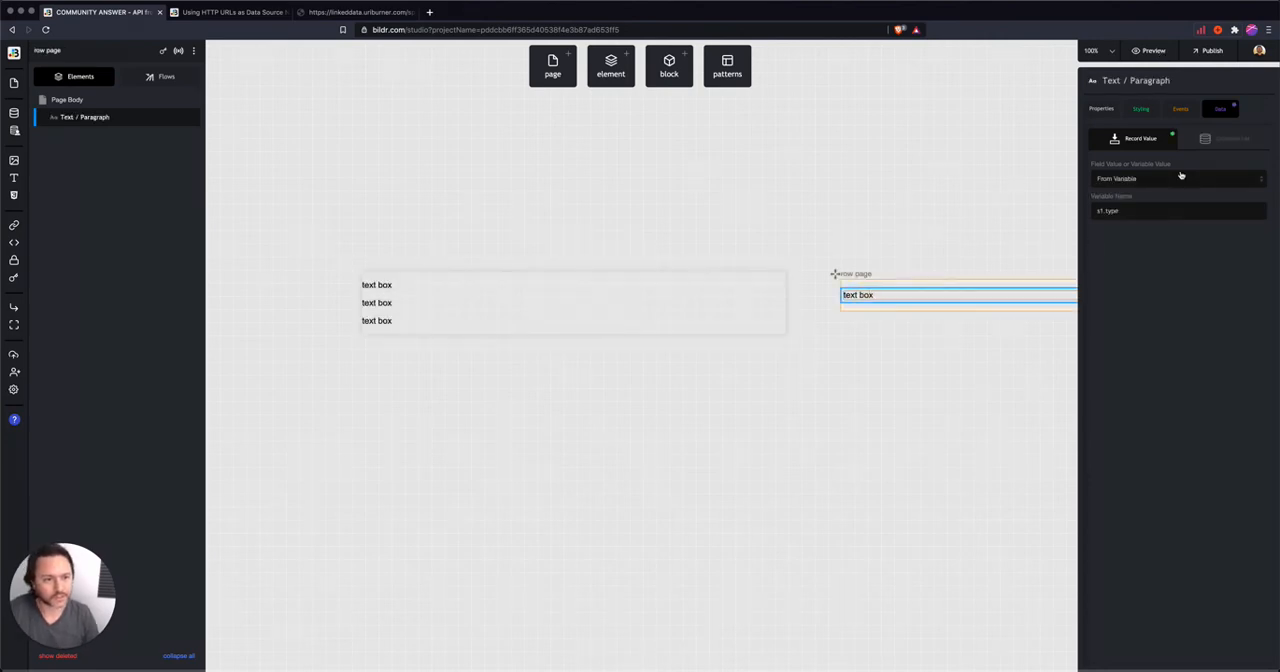
pyautogui.press('Backspace')
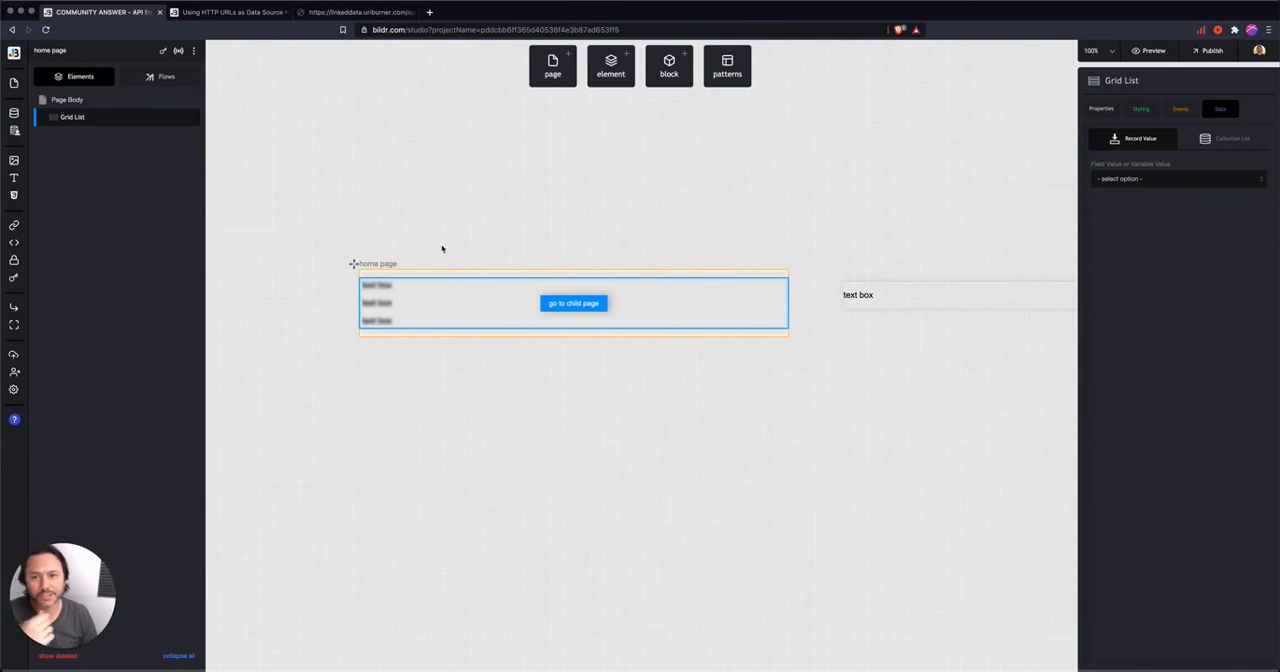
pyautogui.click(166, 76)
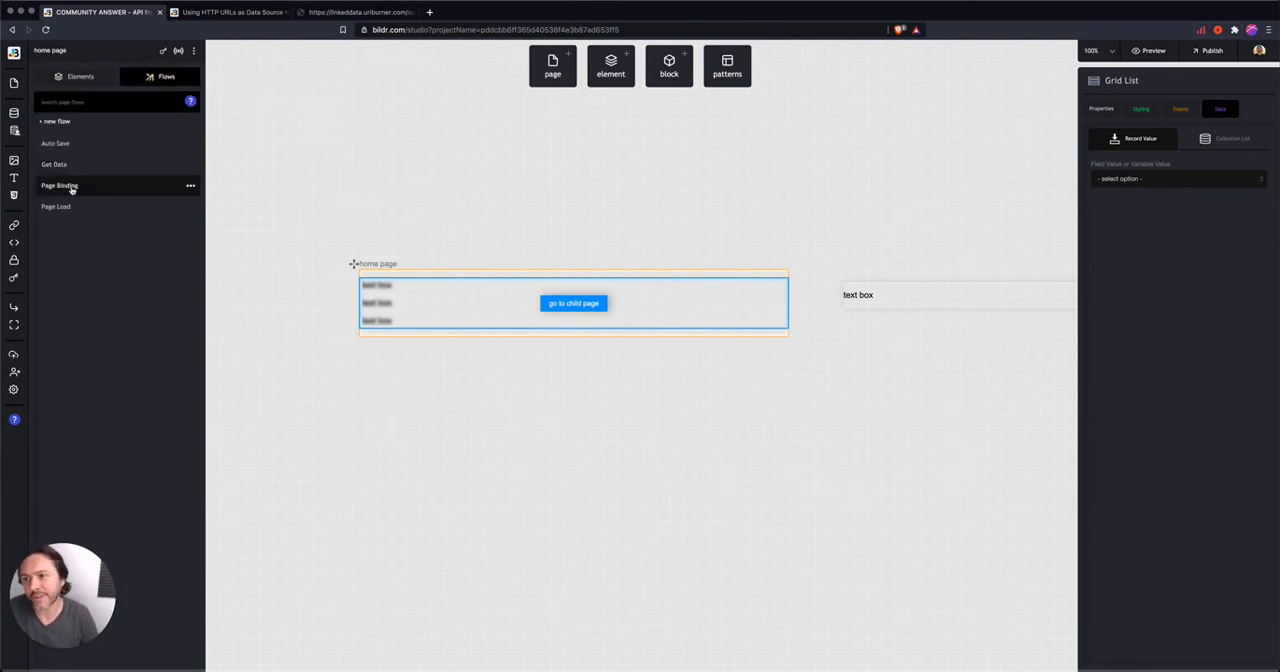
# - Add Get Data as an action of the Page Binding flow
pyautogui.click(60, 184)
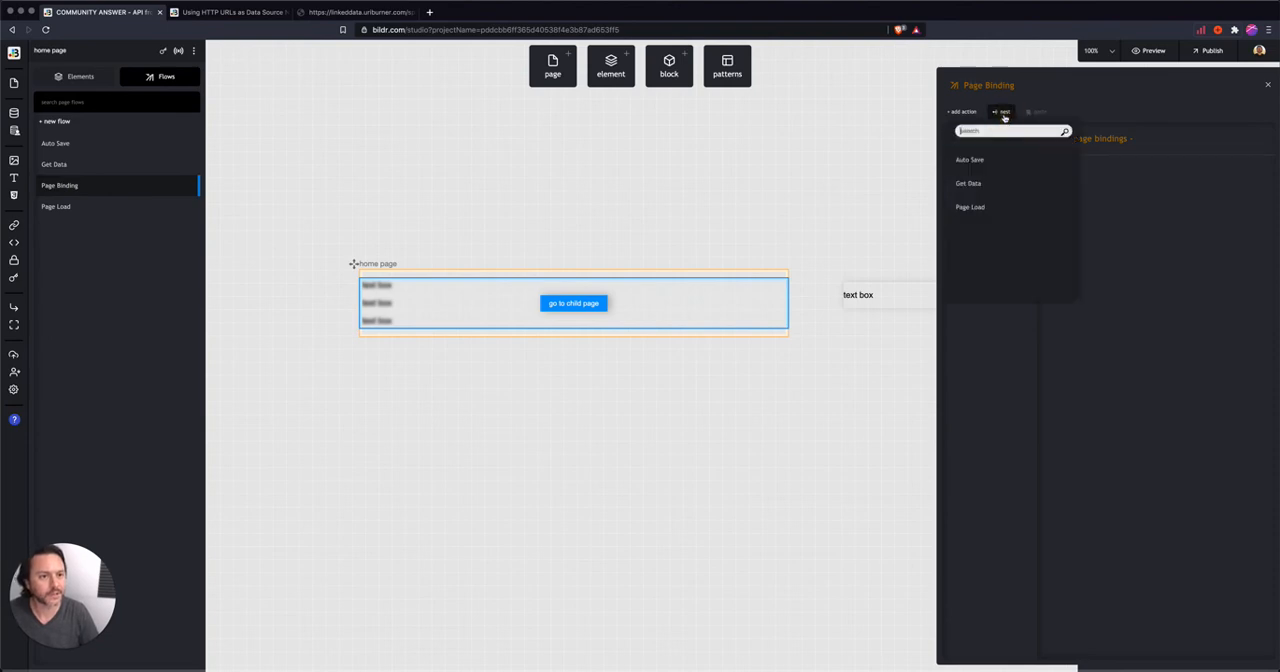
pyautogui.click(968, 182)
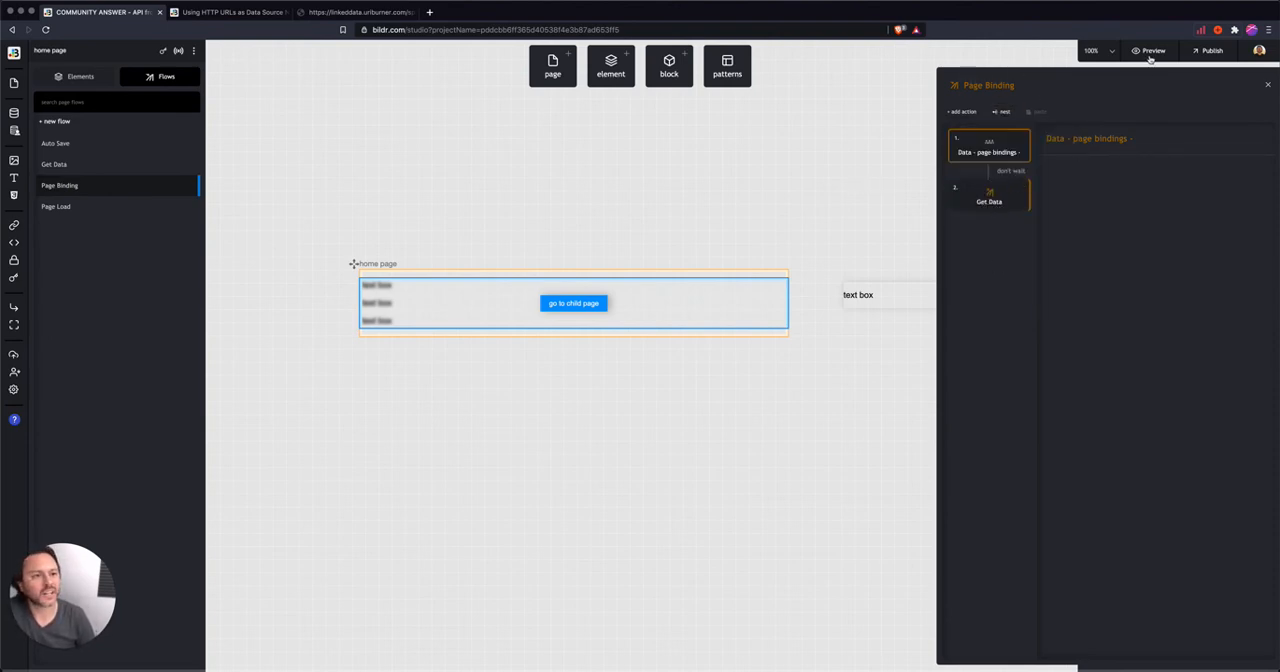
# - Launch a live preview with the home page as landing page
pyautogui.click(1150, 50)
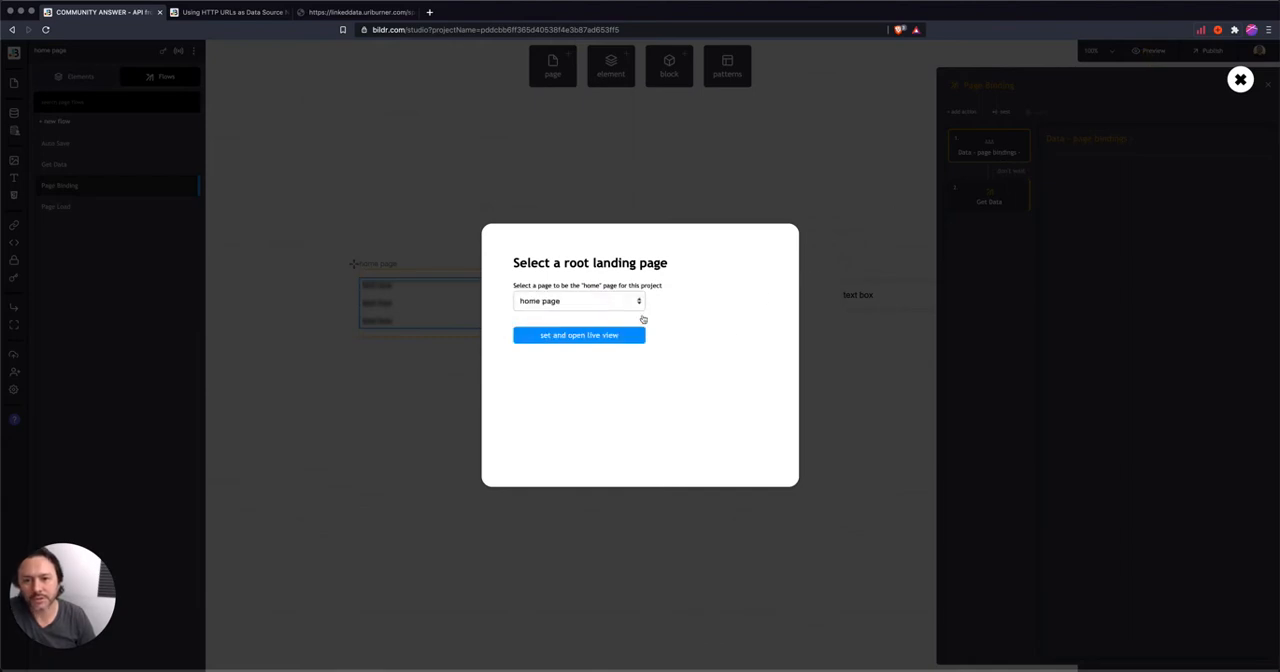
pyautogui.click(580, 336)
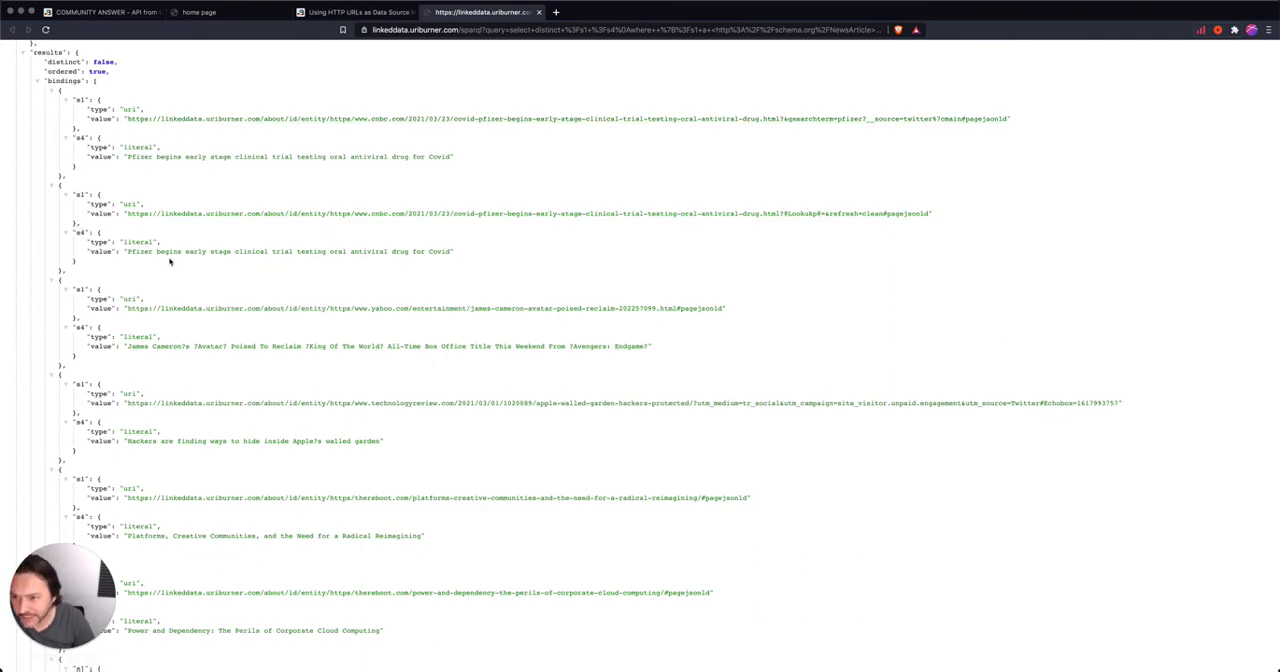
# - Bind the row page's Text / Paragraph to the variable field s1.value
pyautogui.click(356, 12)
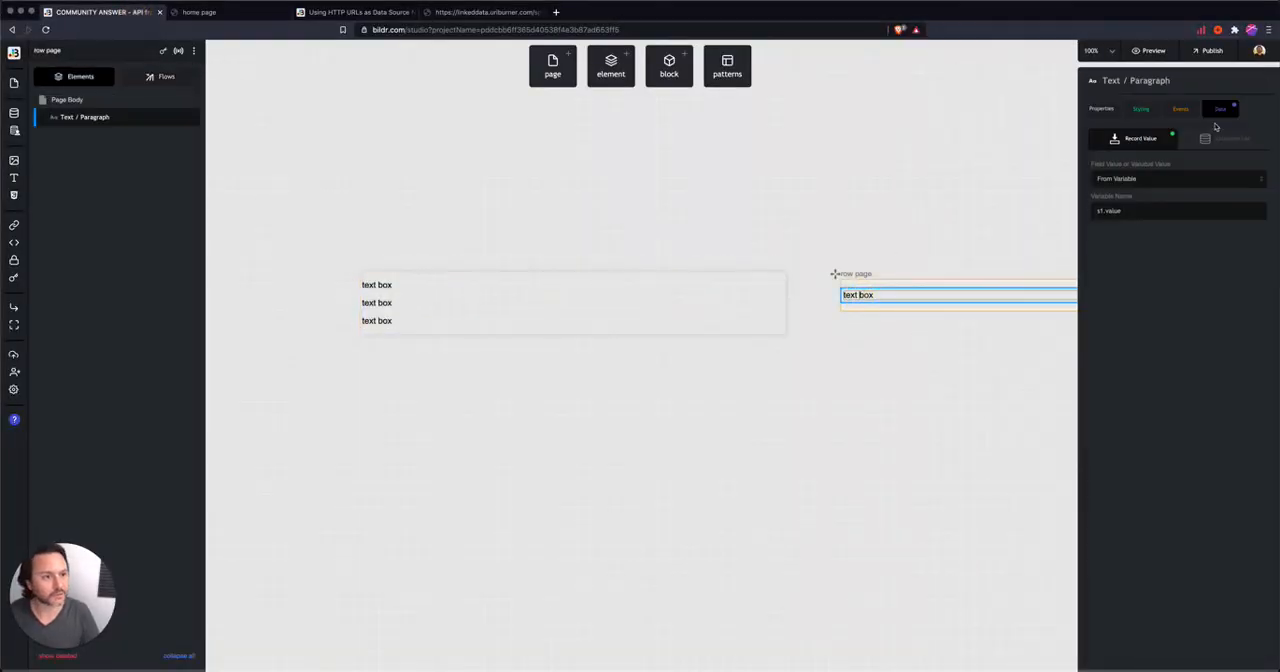
pyautogui.click(1176, 210)
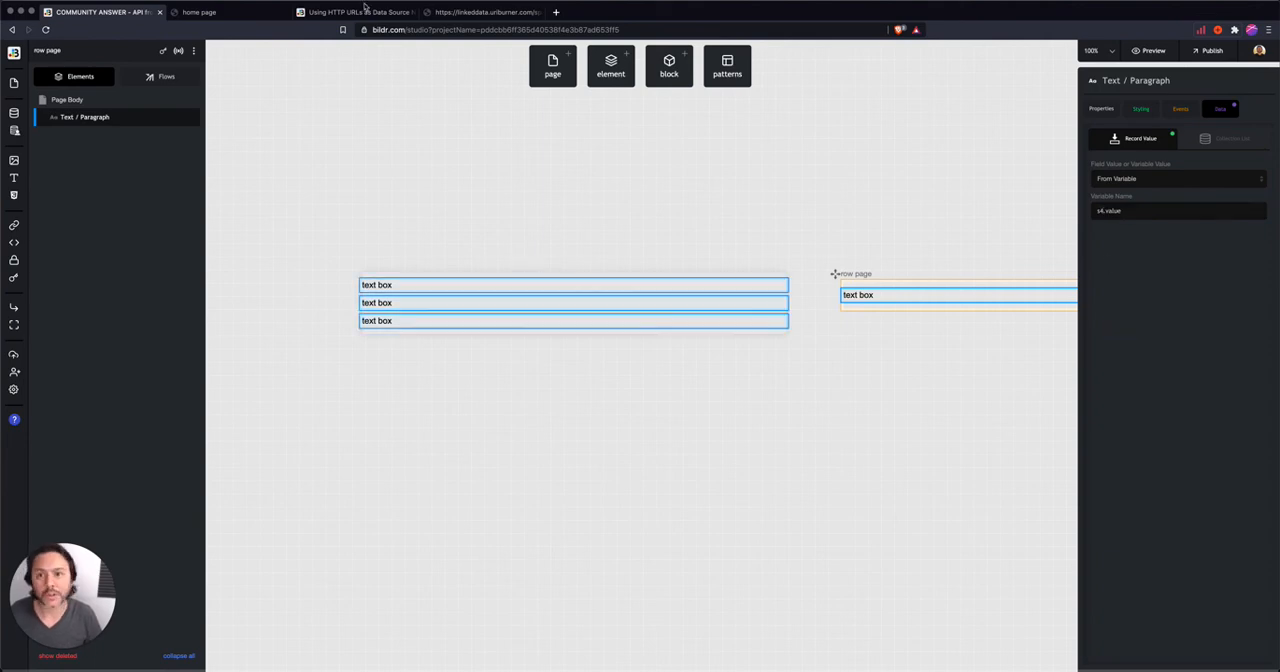
pyautogui.click(200, 12)
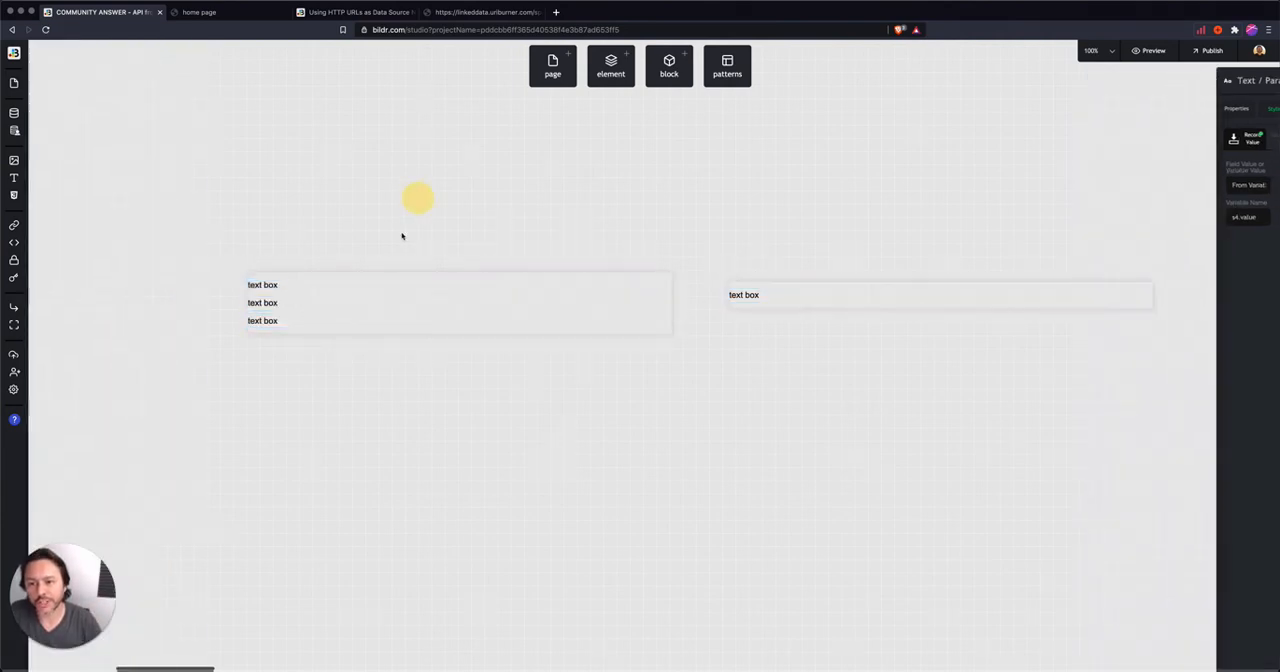
# - Select the home page Grid List and view its Flows list
pyautogui.click(460, 304)
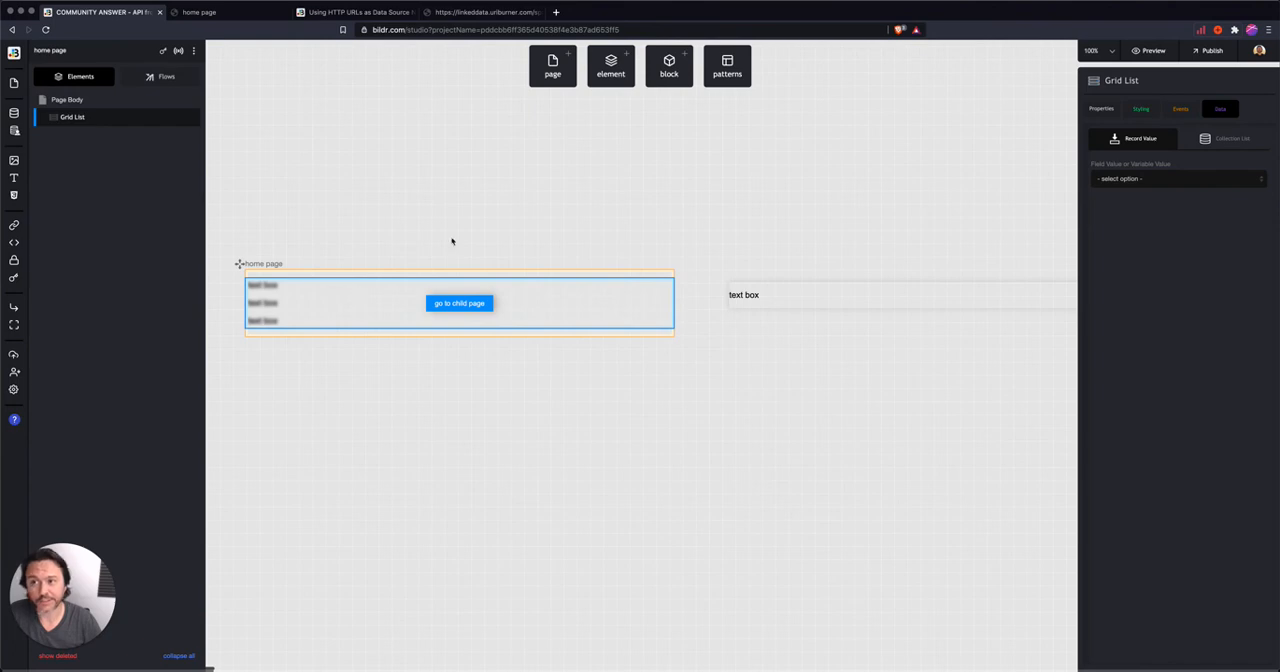
pyautogui.click(166, 76)
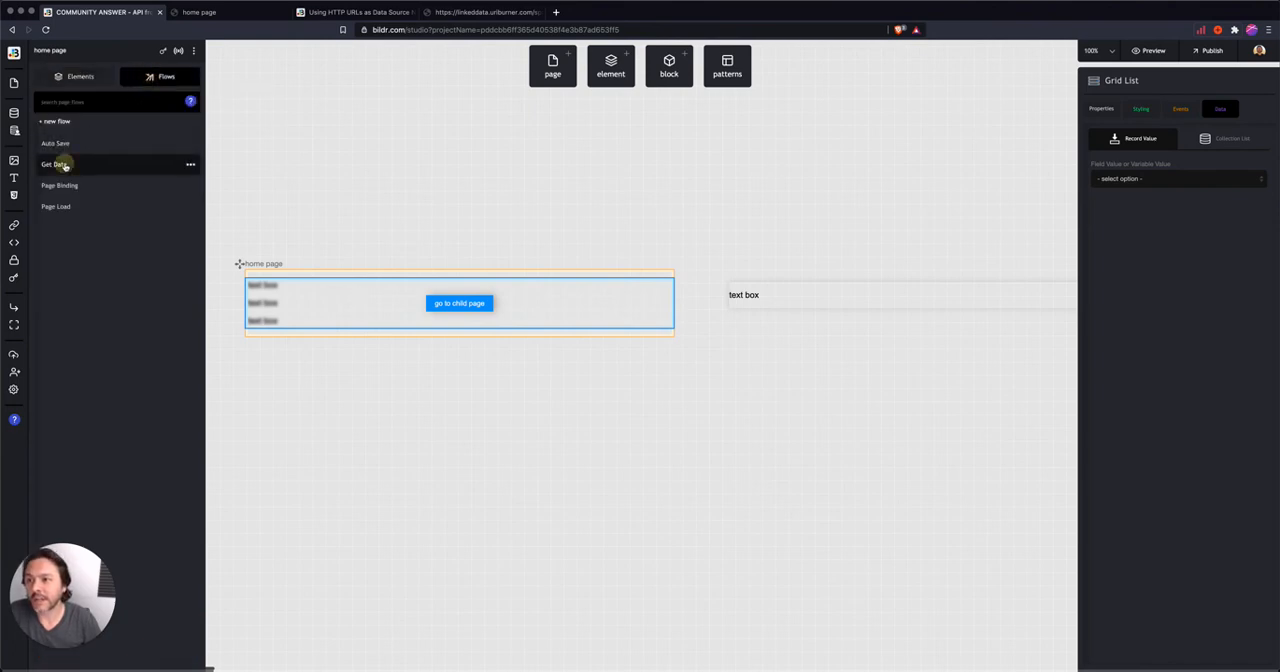
pyautogui.click(54, 164)
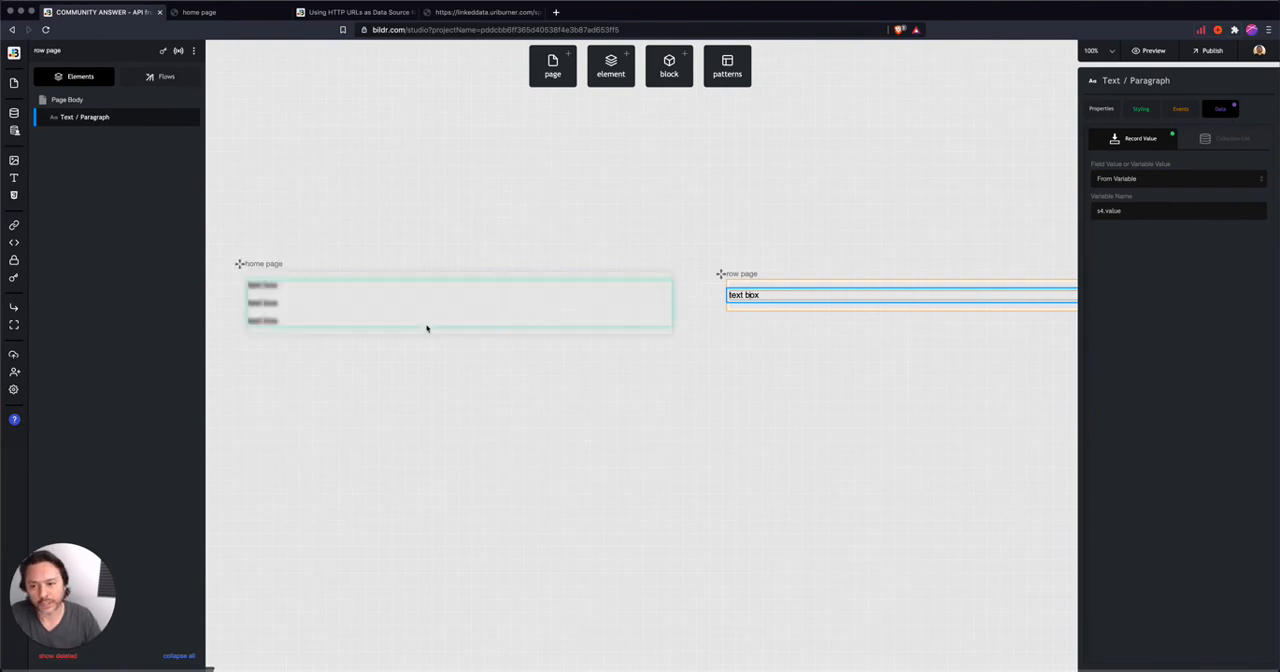
# - Show the Grid List's full properties and reopen the Get Data flow with its API end point action
pyautogui.click(460, 304)
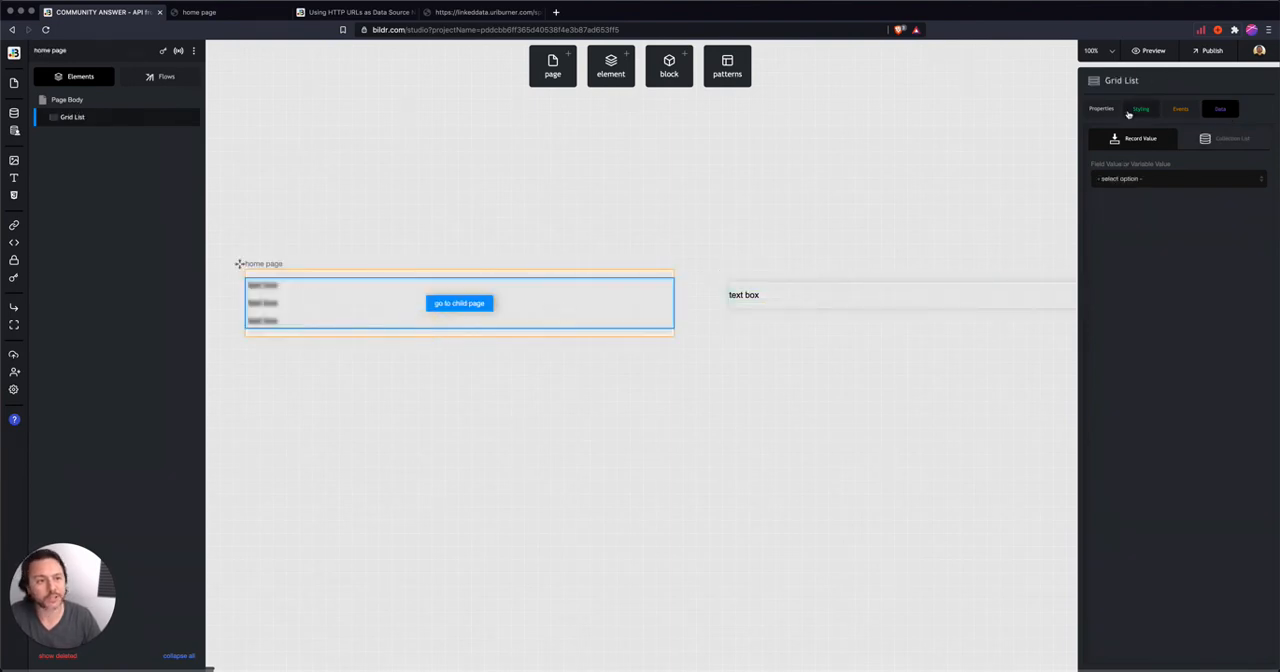
pyautogui.click(1100, 108)
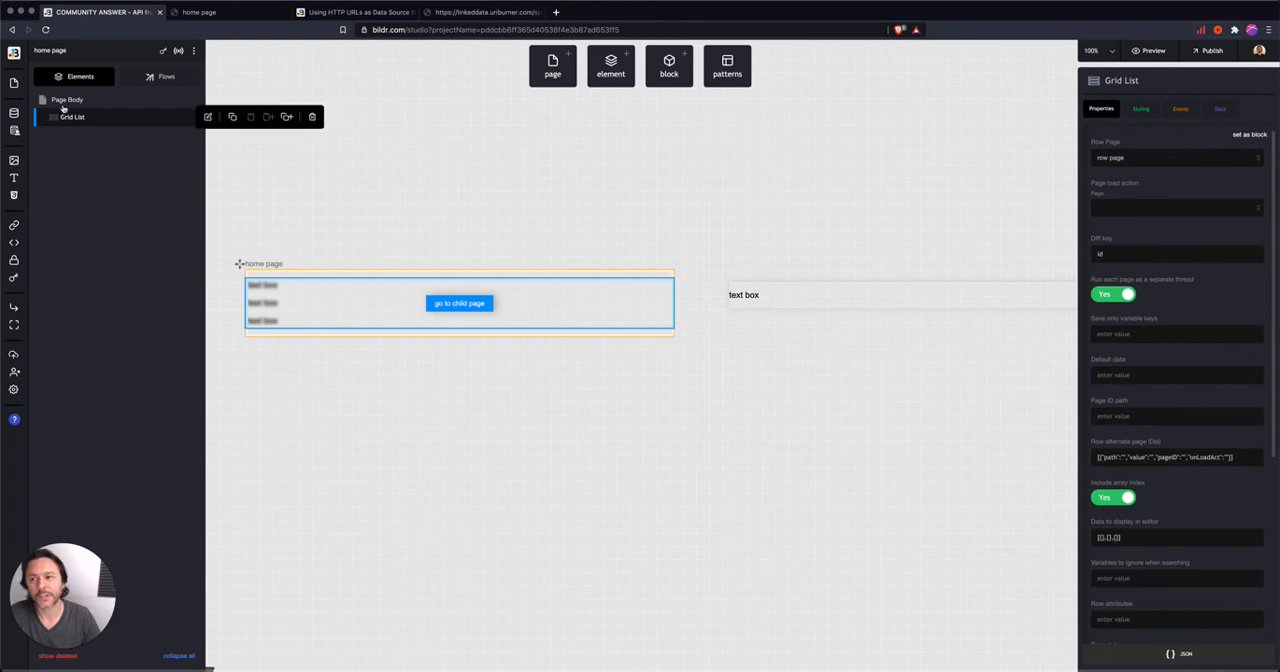
pyautogui.click(166, 76)
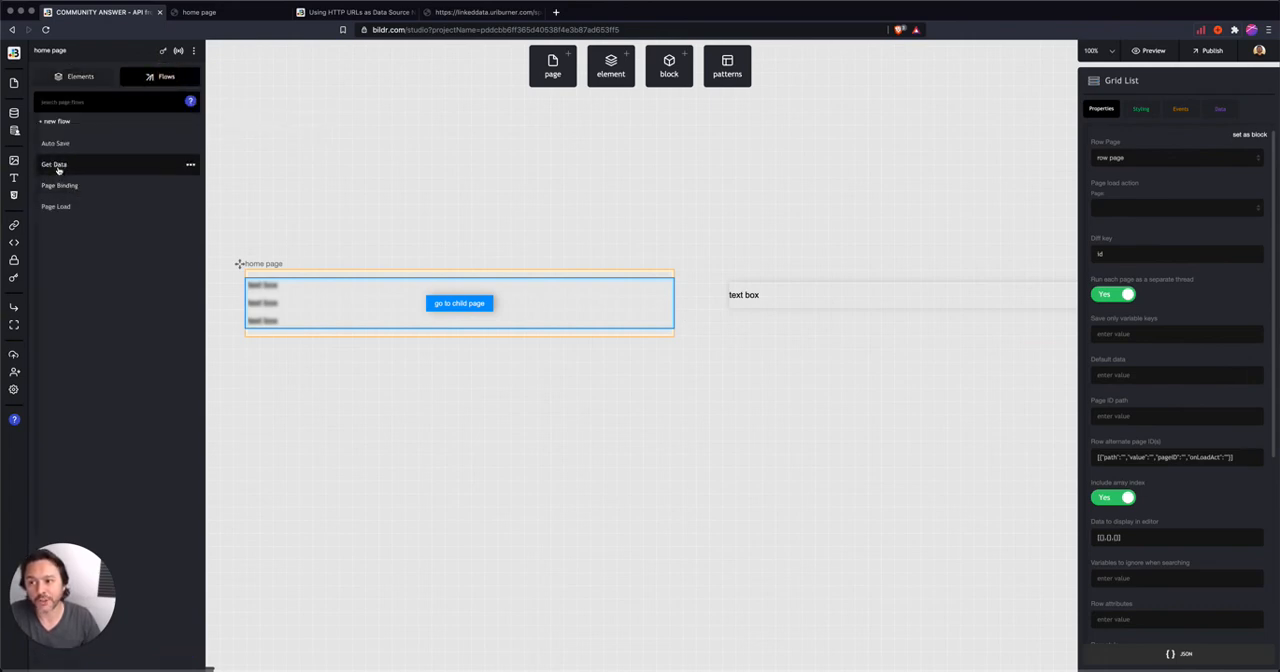
pyautogui.click(54, 164)
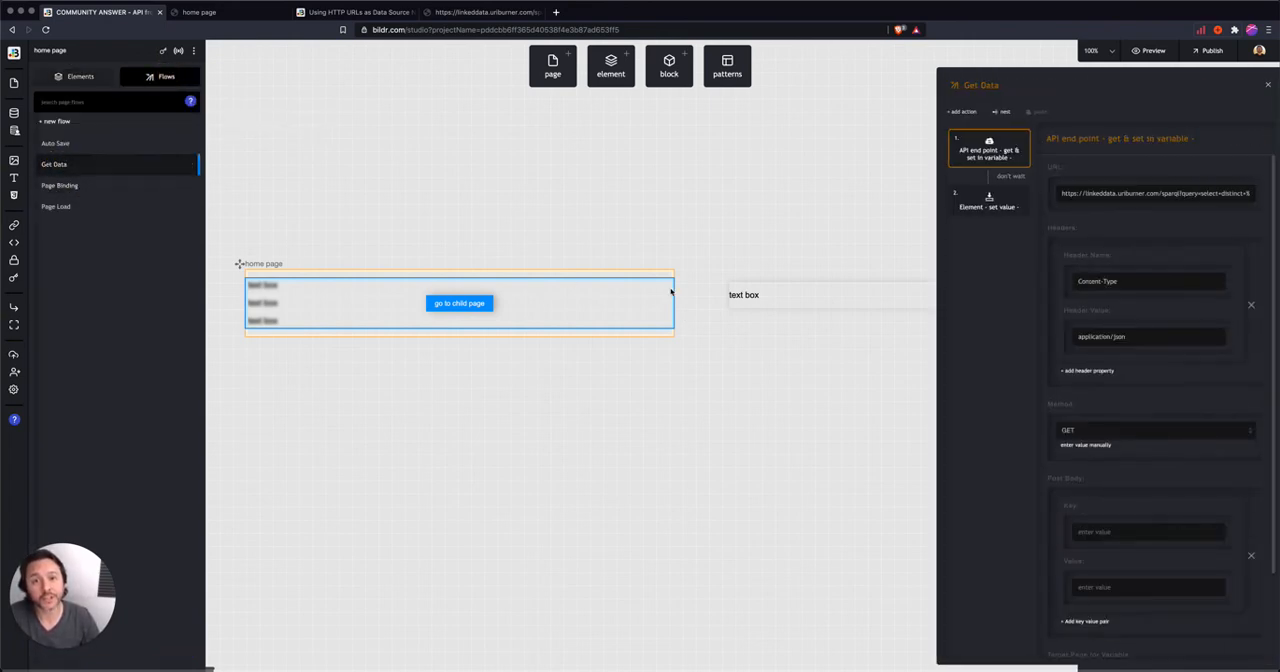